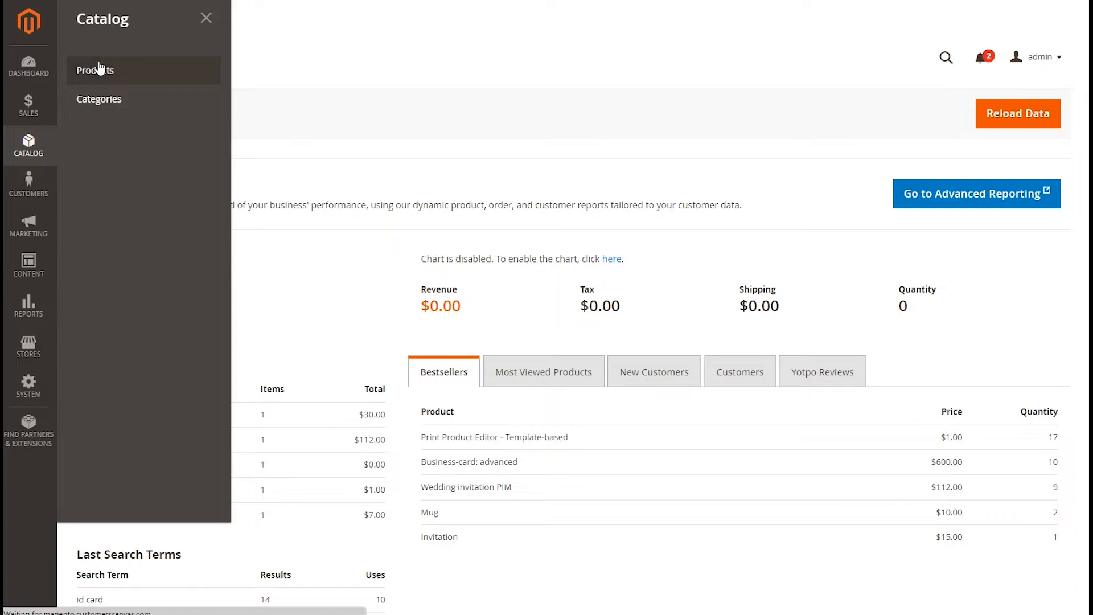
# - Go to Catalog > Products and begin adding a new product
pyautogui.click(95, 71)
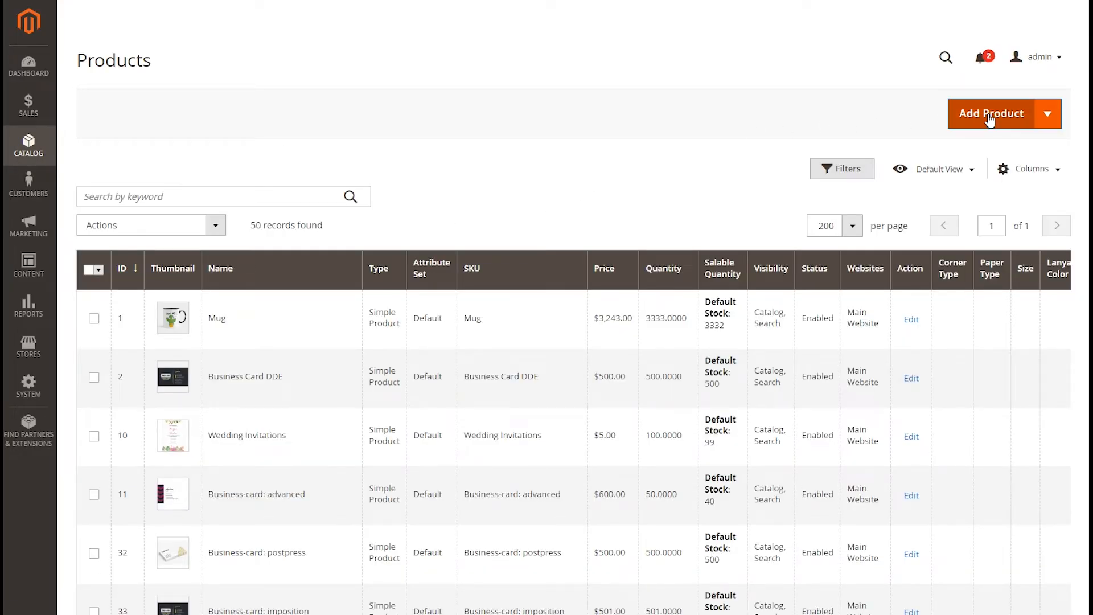
pyautogui.click(992, 113)
pyautogui.write('Card: Thank')
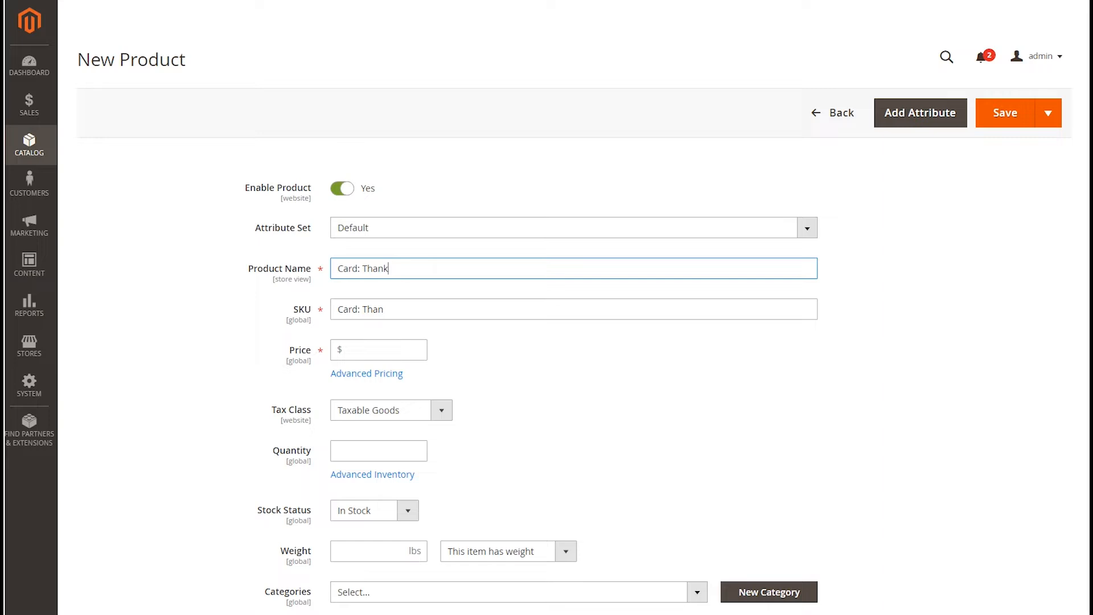
# - Name the product 'Card: Thank you card' with price 30.00, quantity 1000, categories Cards and Thank-you card
pyautogui.write('you card')
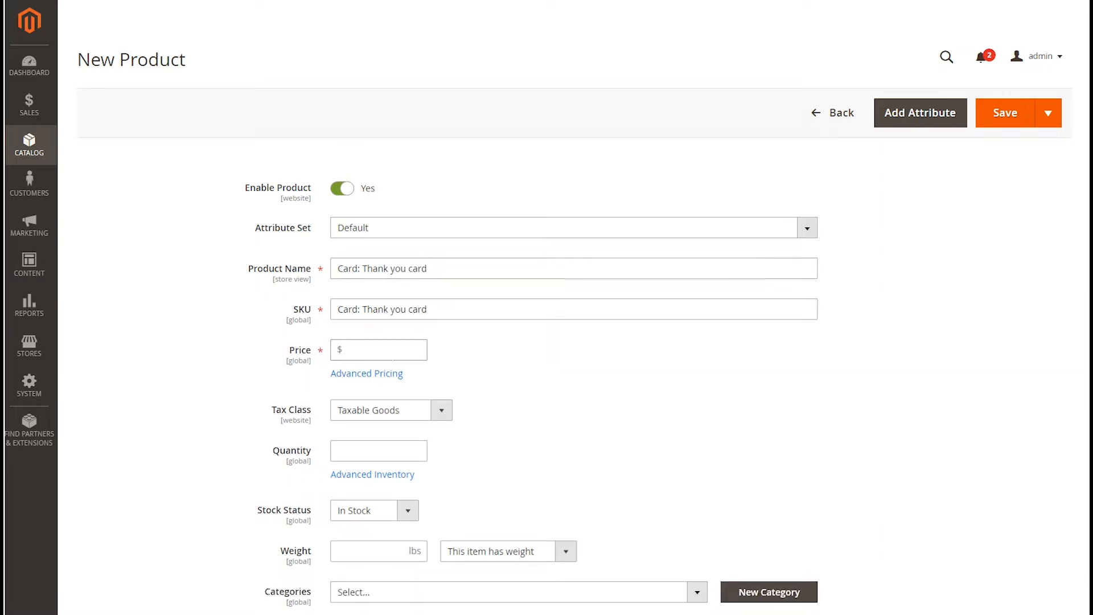
pyautogui.write('30.00')
pyautogui.write('1000')
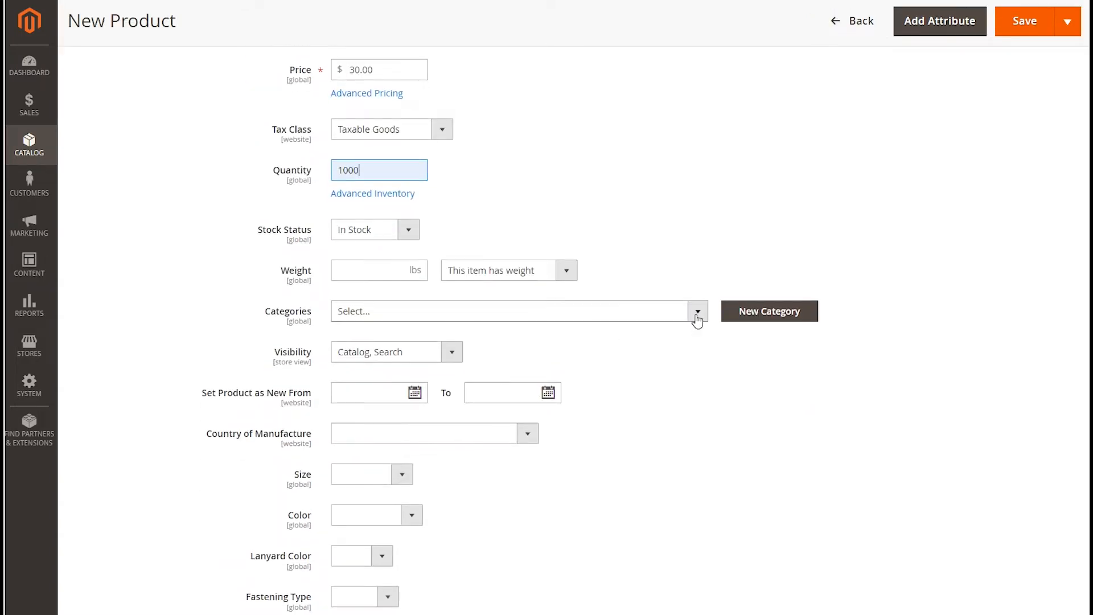
pyautogui.click(698, 310)
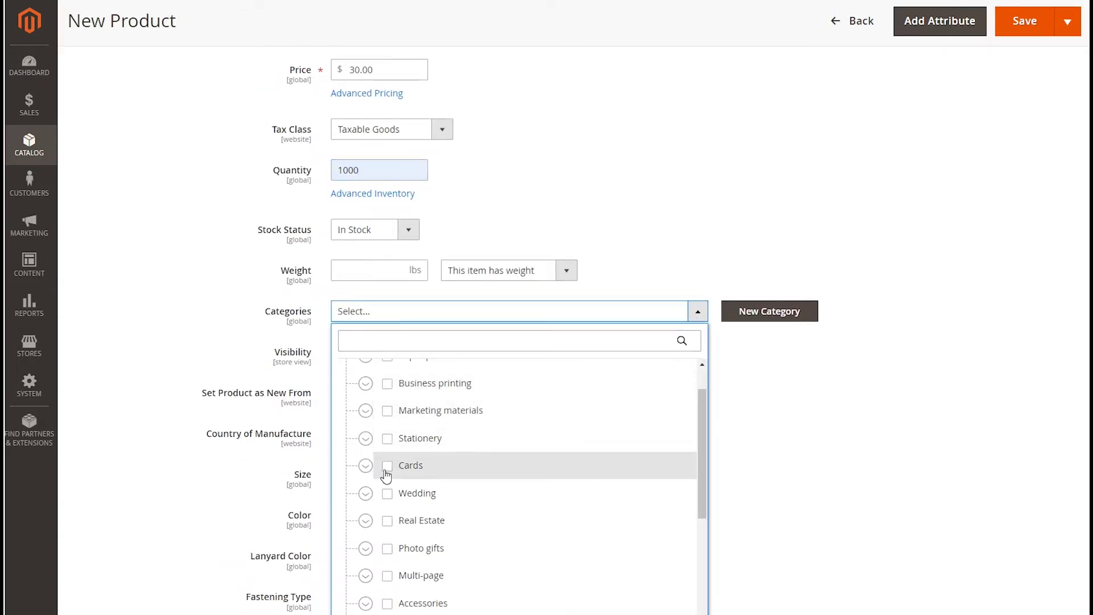
pyautogui.click(387, 465)
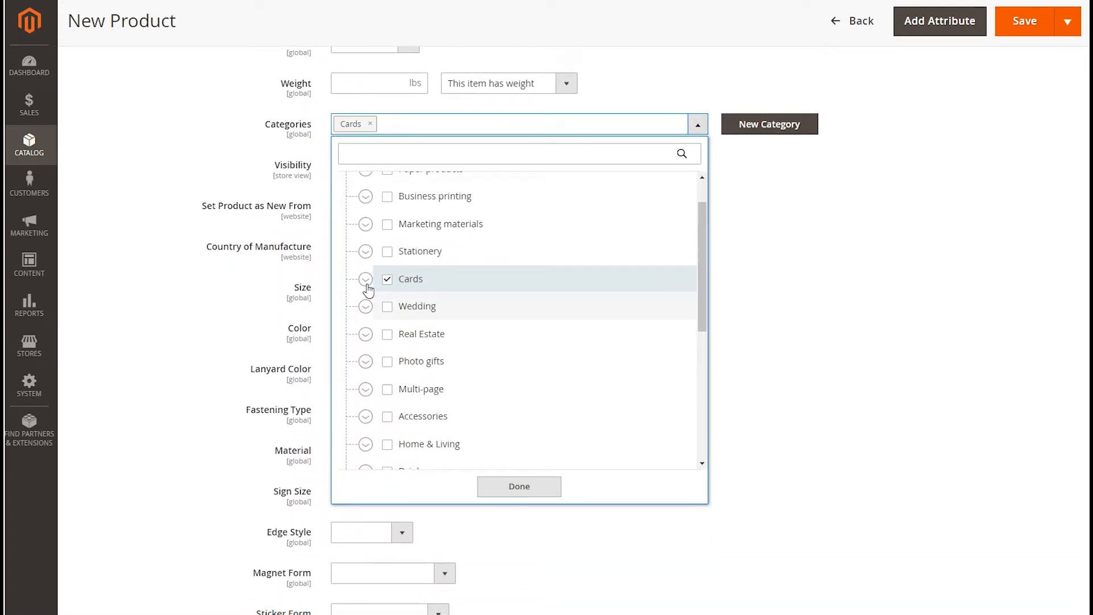
pyautogui.click(518, 486)
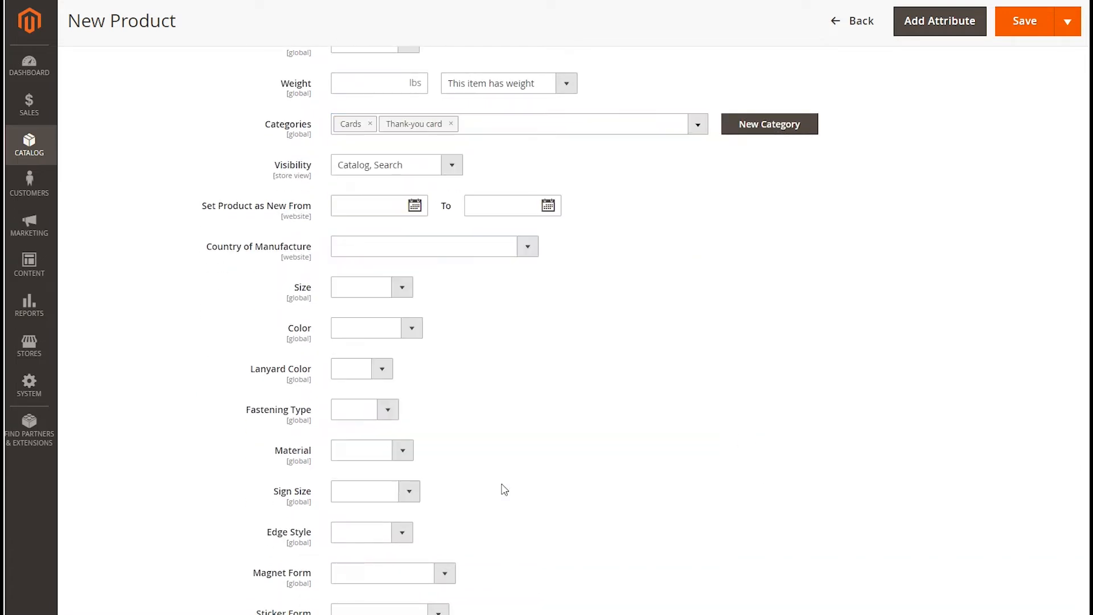
pyautogui.scroll(-3)
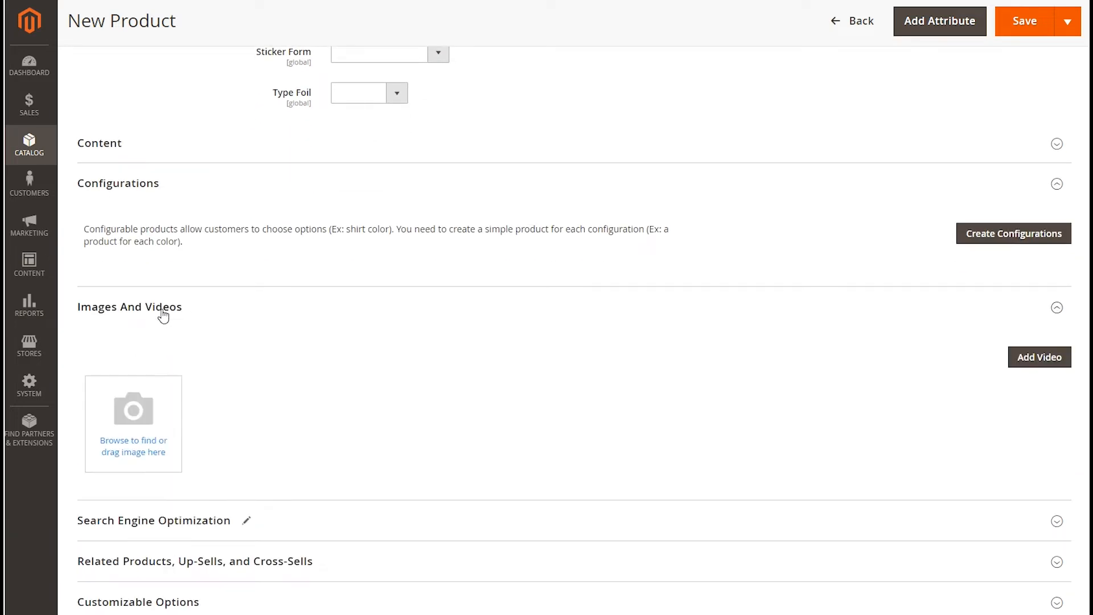
pyautogui.moveTo(427, 344)
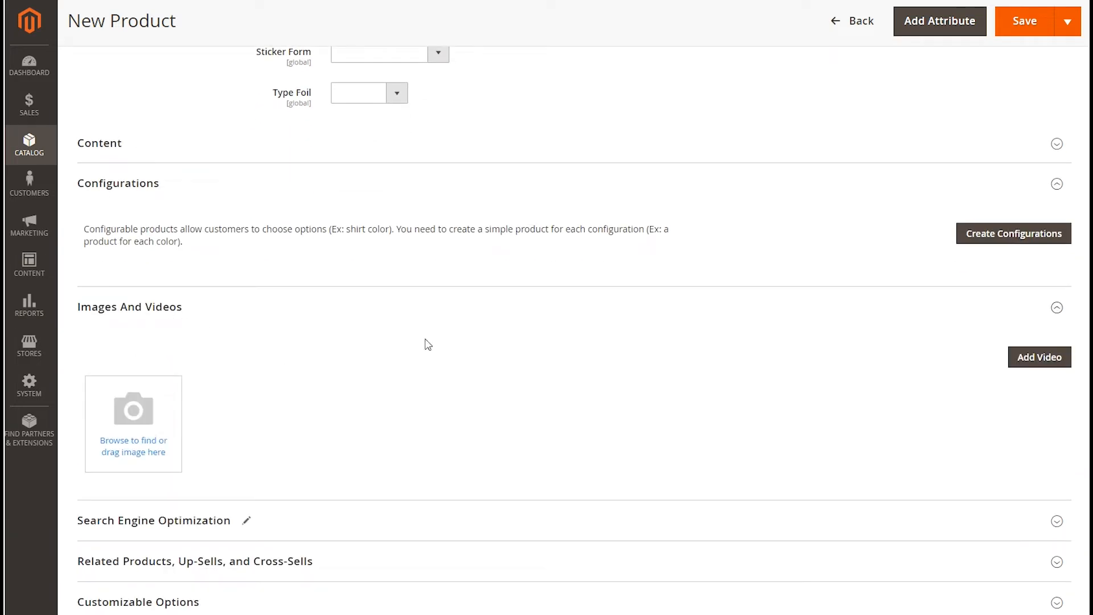
pyautogui.moveTo(734, 397)
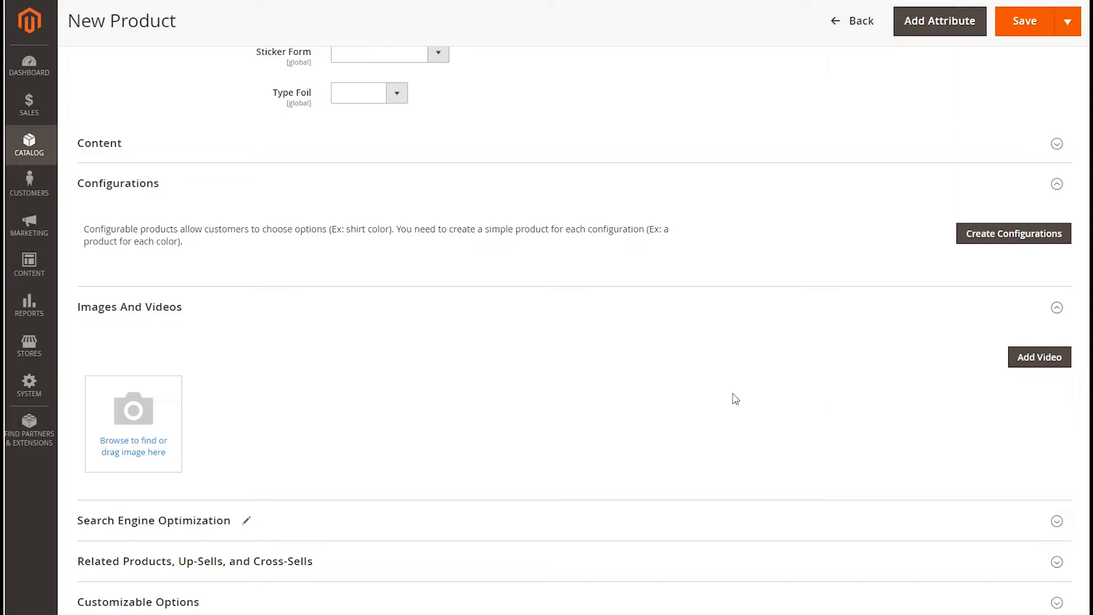
pyautogui.click(132, 423)
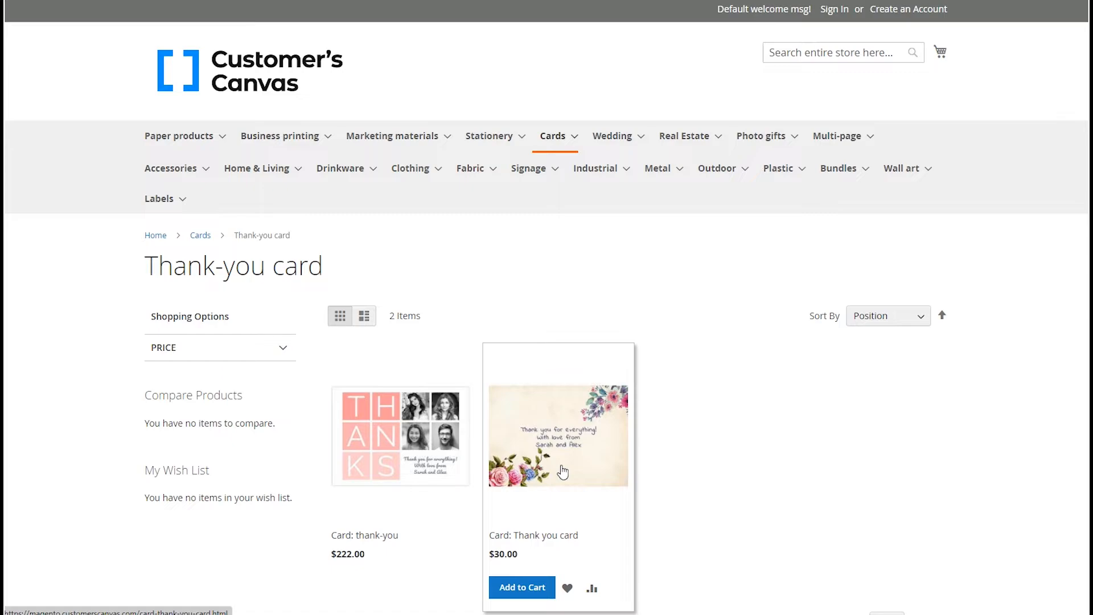
# - Open the Card: Thank you card product from the storefront's Thank-you card category
pyautogui.click(558, 435)
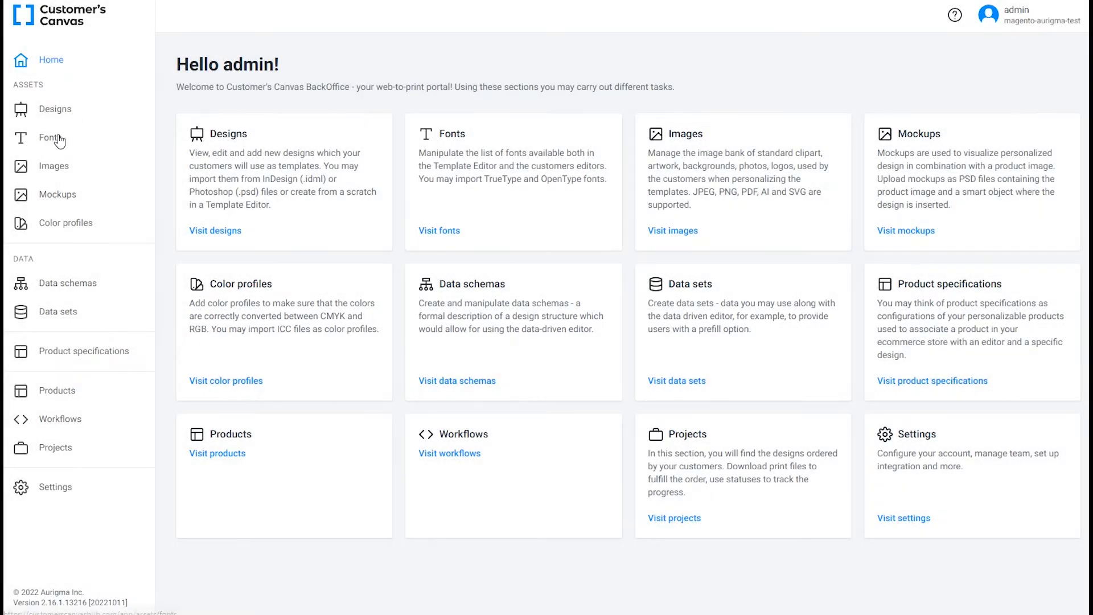
# - Create an IndieFlower font folder and import IndieFlower.ttf into it
pyautogui.click(40, 138)
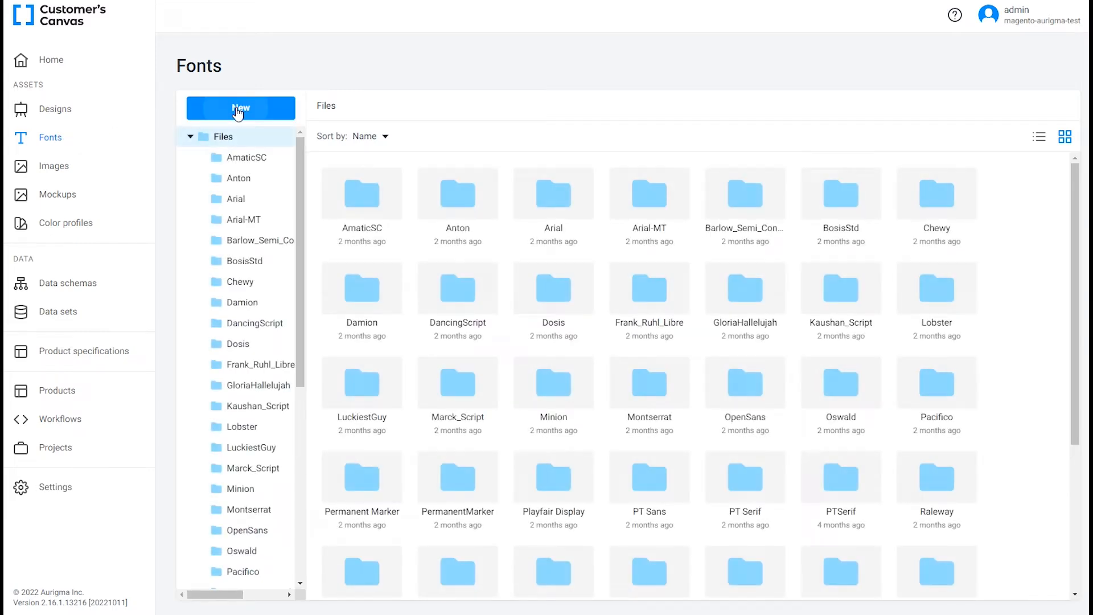
pyautogui.click(240, 107)
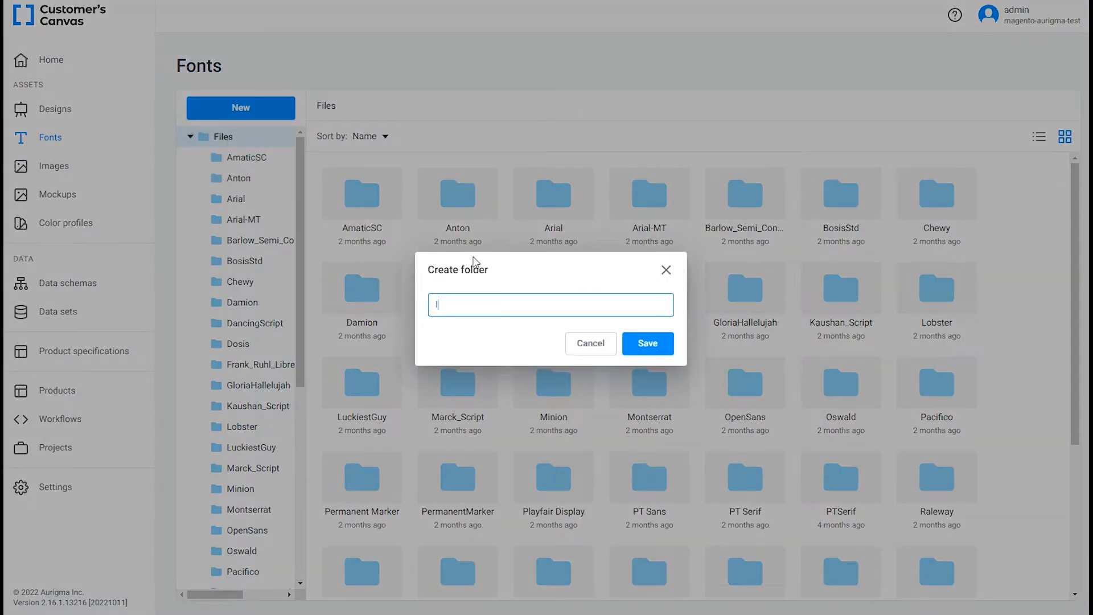
pyautogui.write('IndieFlo')
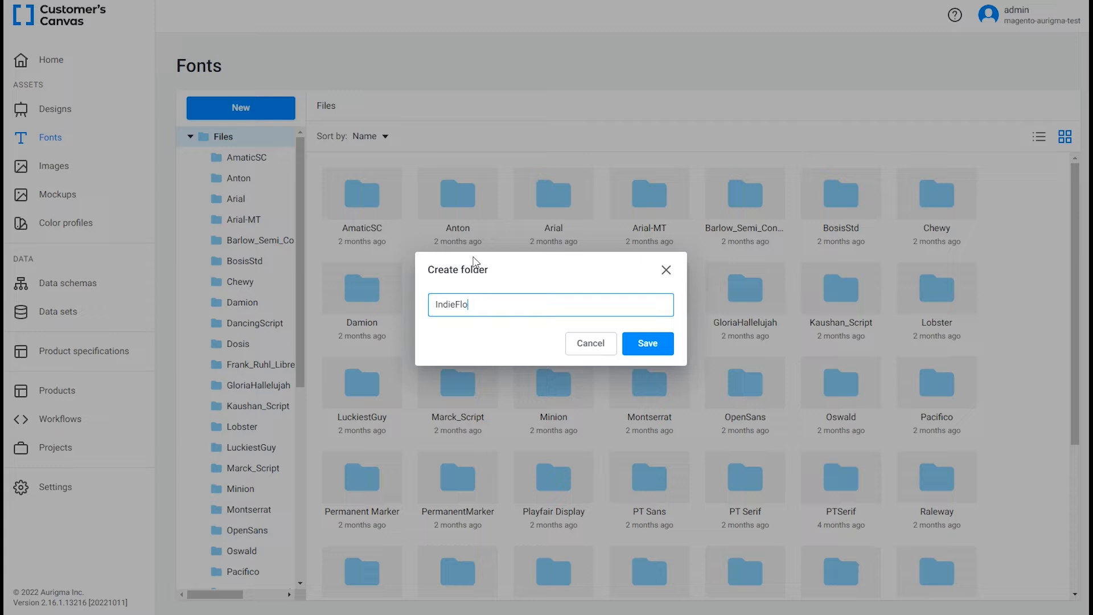
pyautogui.click(648, 343)
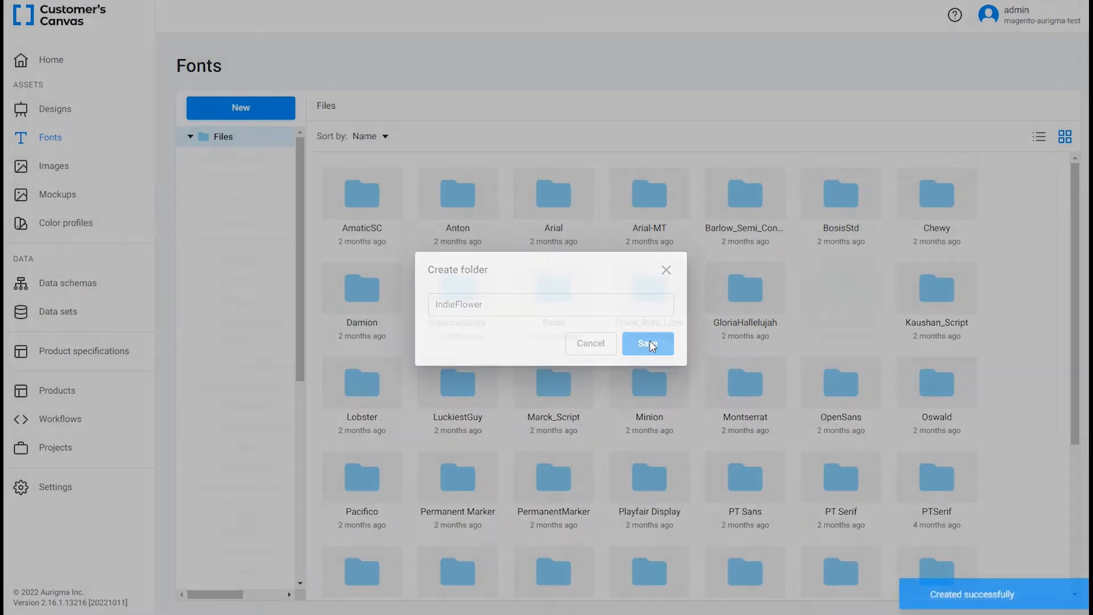
pyautogui.click(648, 343)
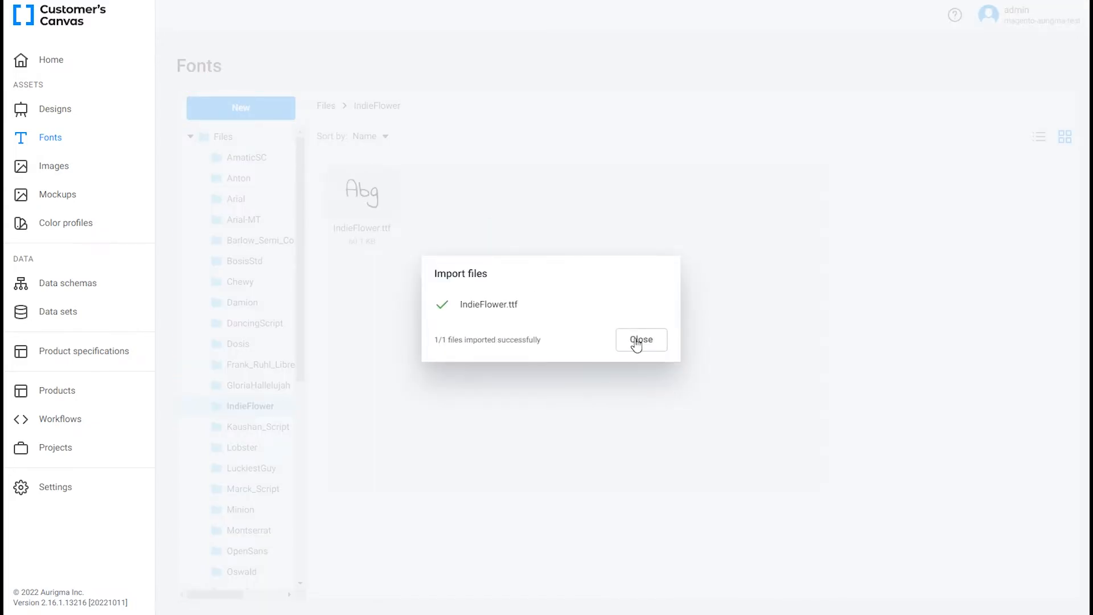
pyautogui.click(641, 340)
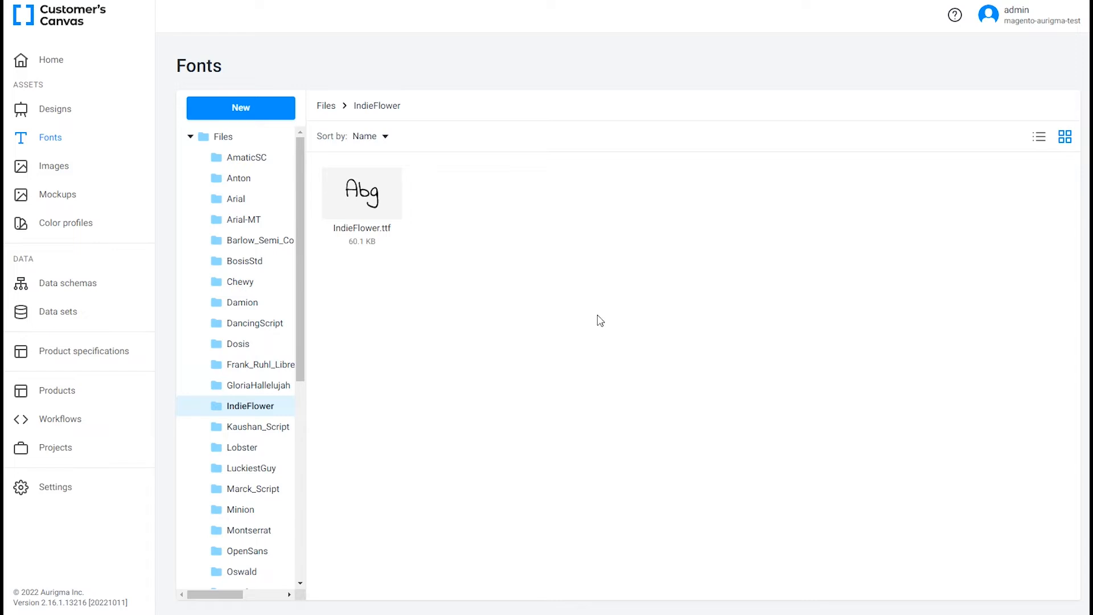
pyautogui.click(55, 109)
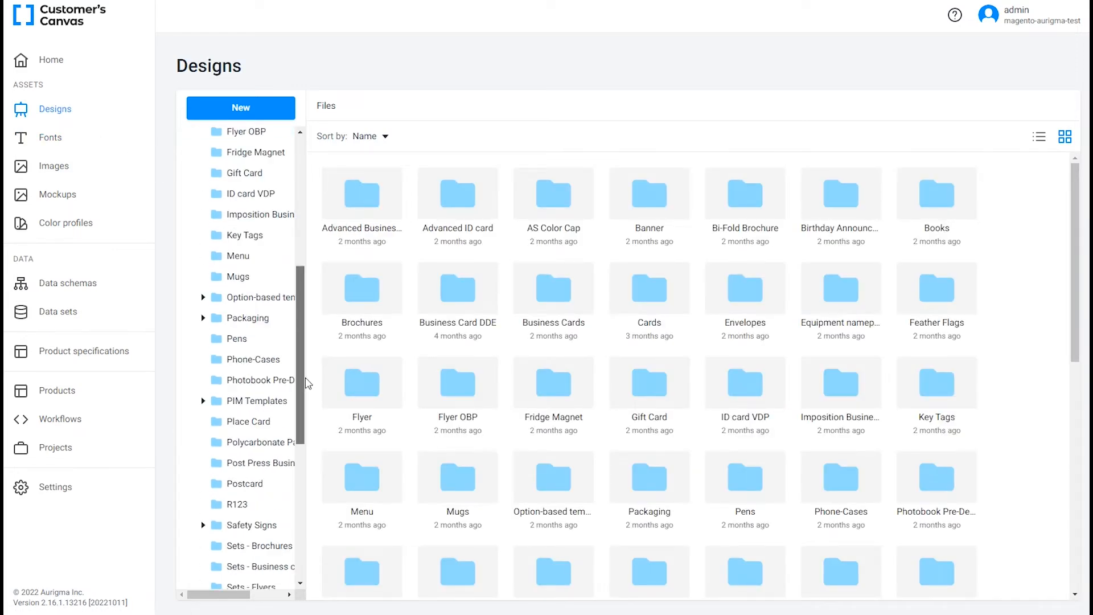
# - Expand the Thank You Card folder and open its Thank you card design
pyautogui.scroll(-3)
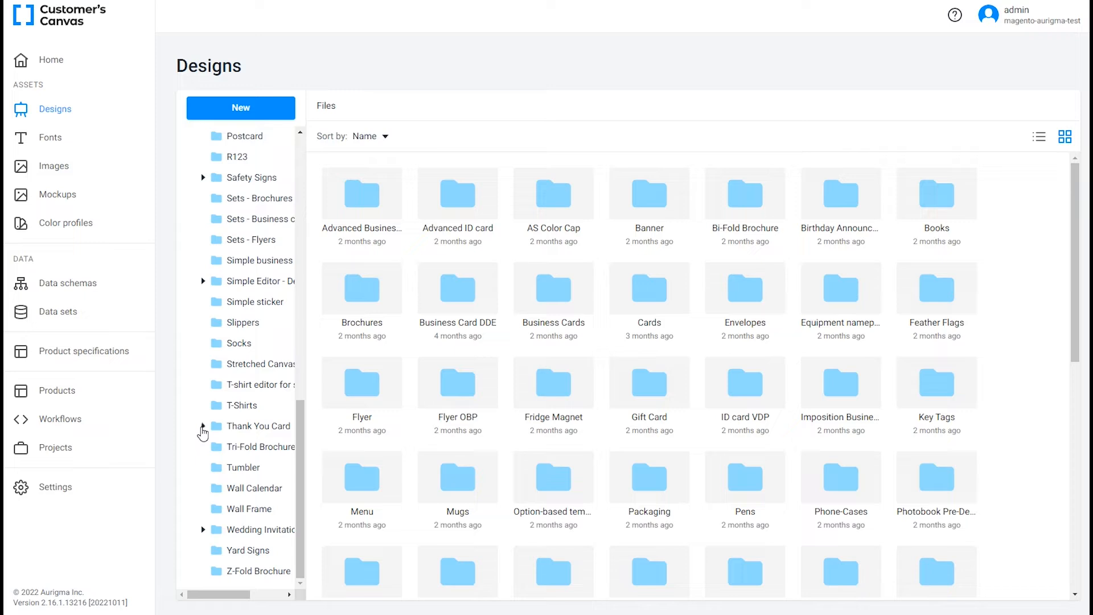
pyautogui.click(203, 425)
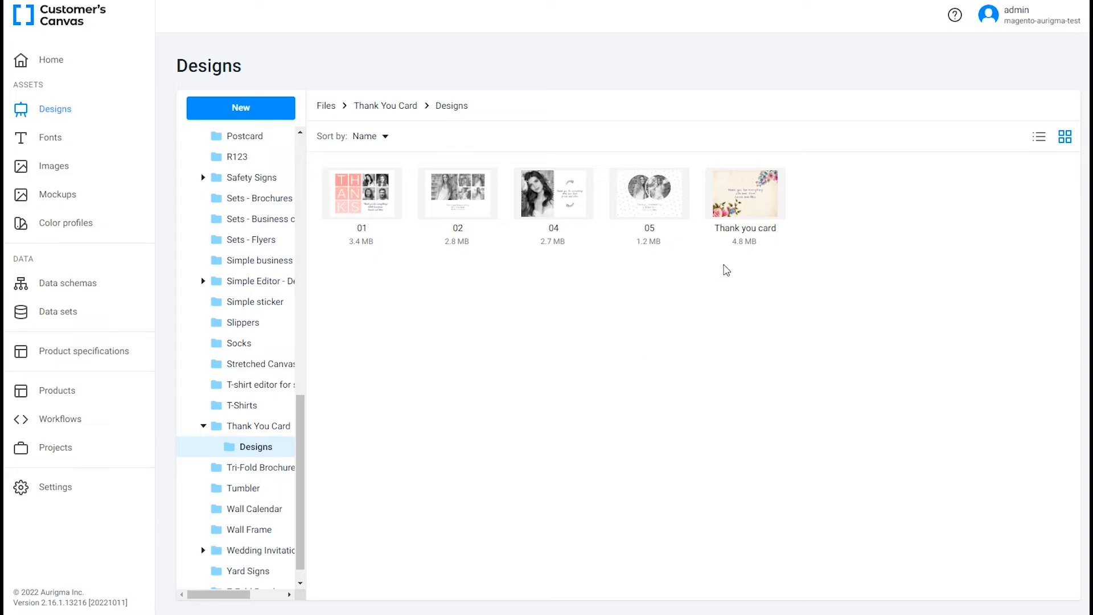
pyautogui.doubleClick(744, 193)
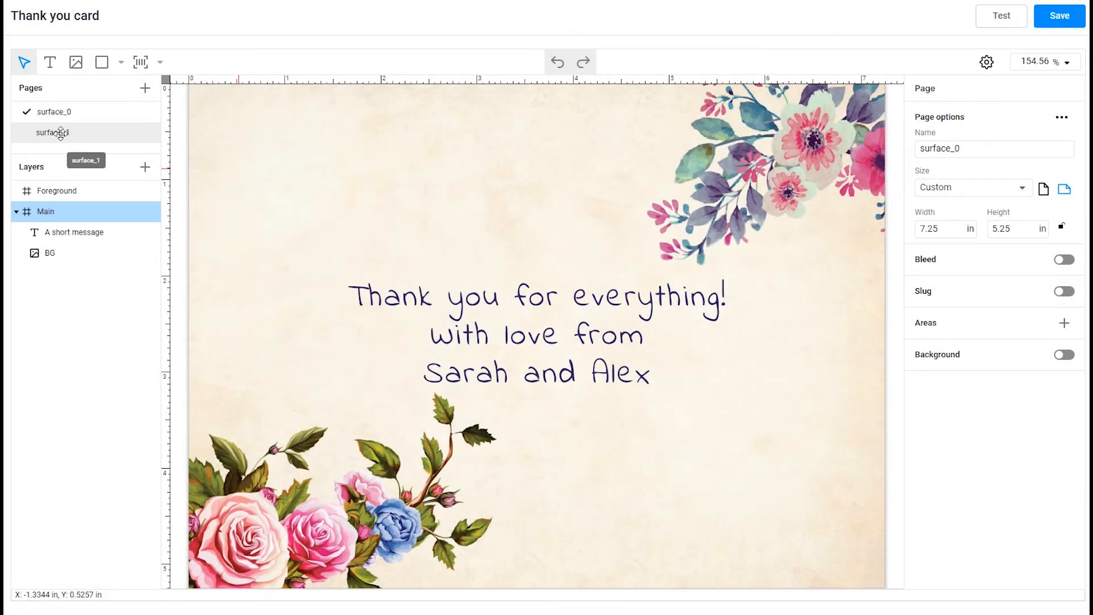
# - Review the second page with the Henry Ward Beecher quote and save the design
pyautogui.click(51, 132)
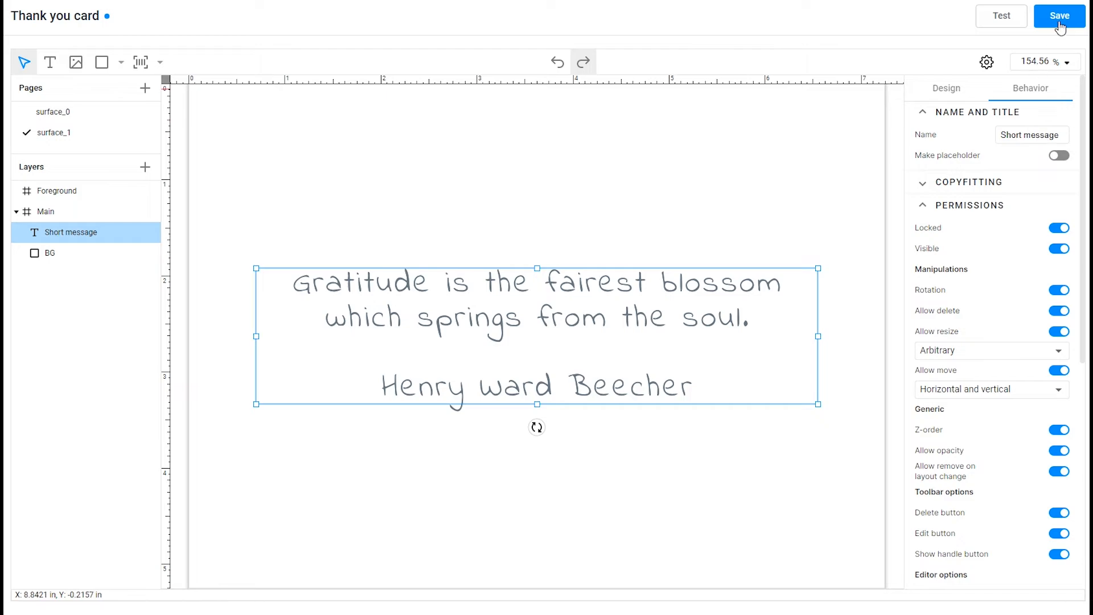
pyautogui.click(1058, 16)
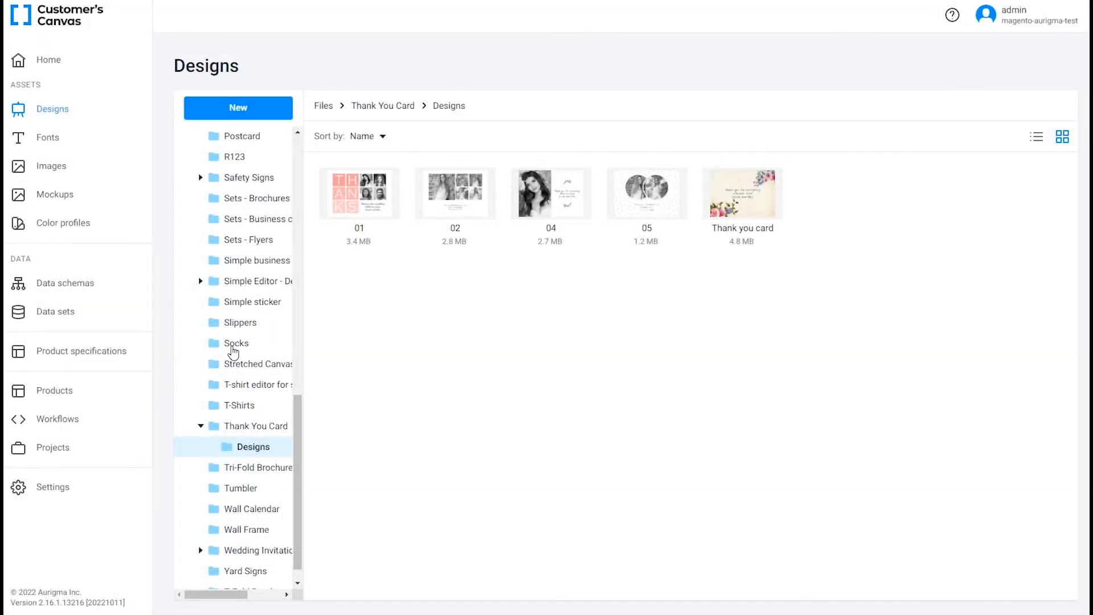
# - Add a product specification 'Thank you card' using the Template-based Print Product Editor workflow
pyautogui.click(80, 351)
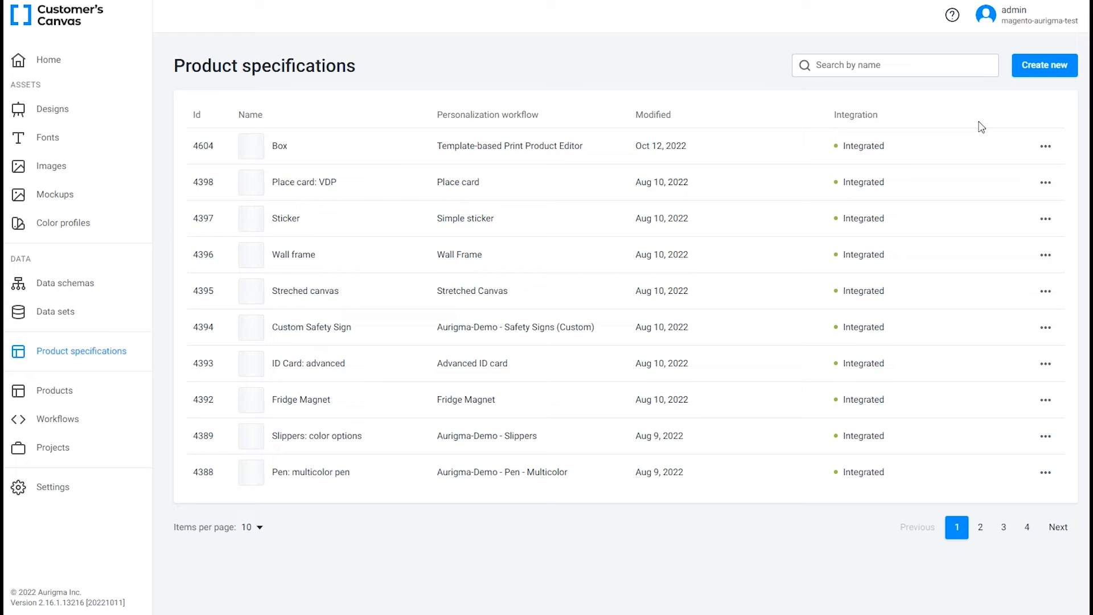
pyautogui.click(1044, 65)
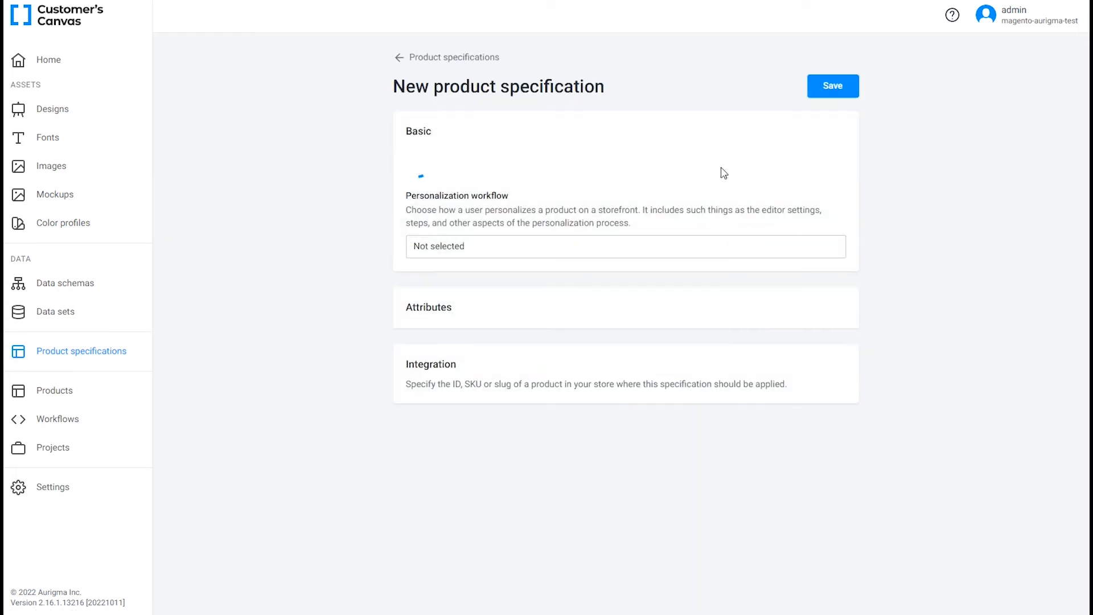
pyautogui.write('Thank')
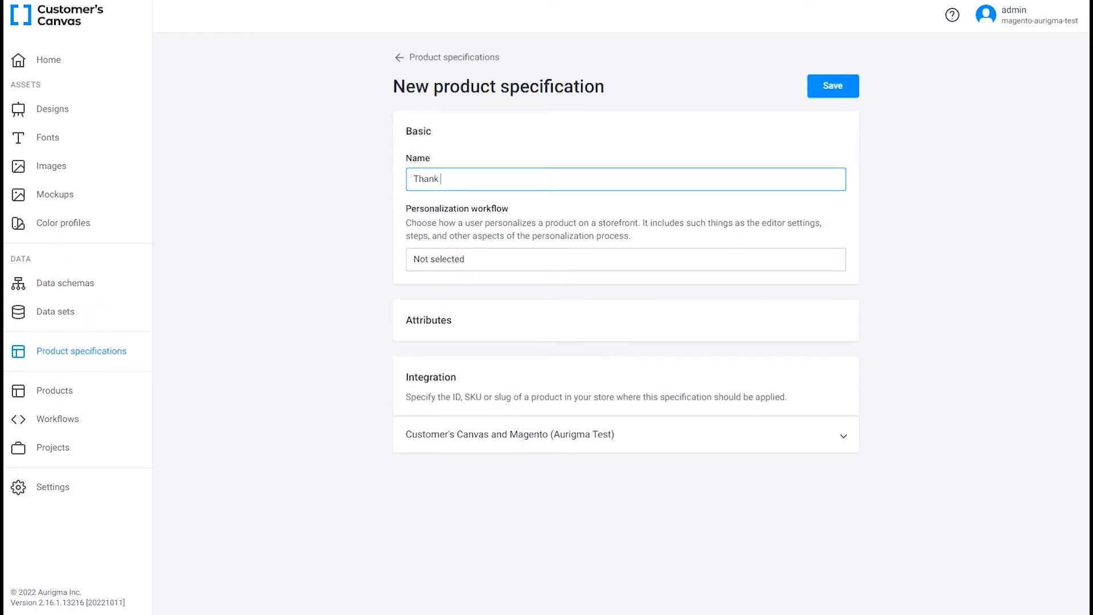
pyautogui.write('you card')
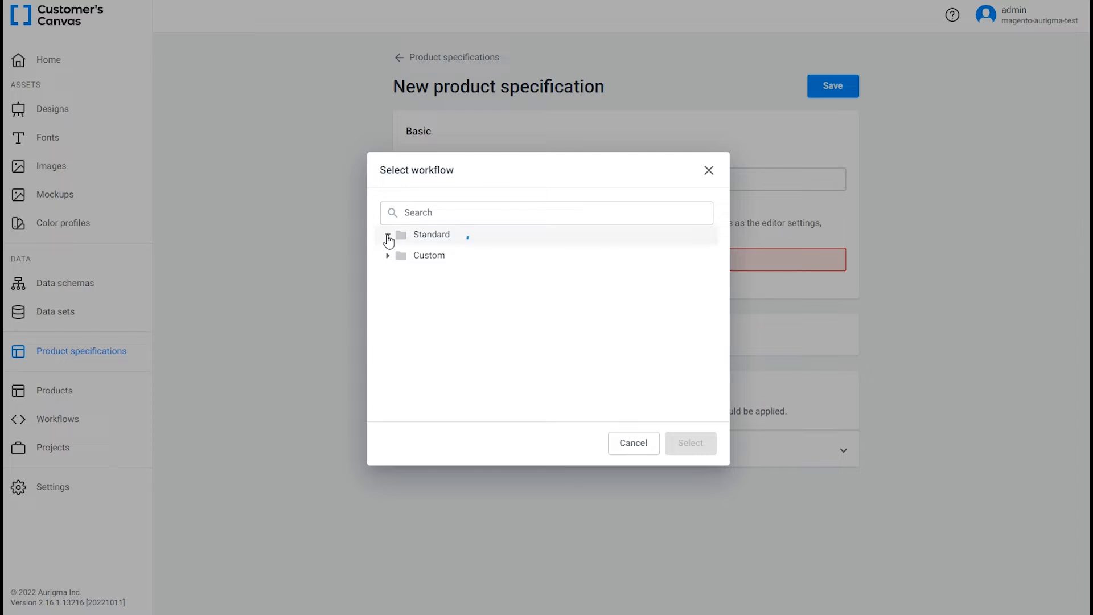
pyautogui.click(389, 235)
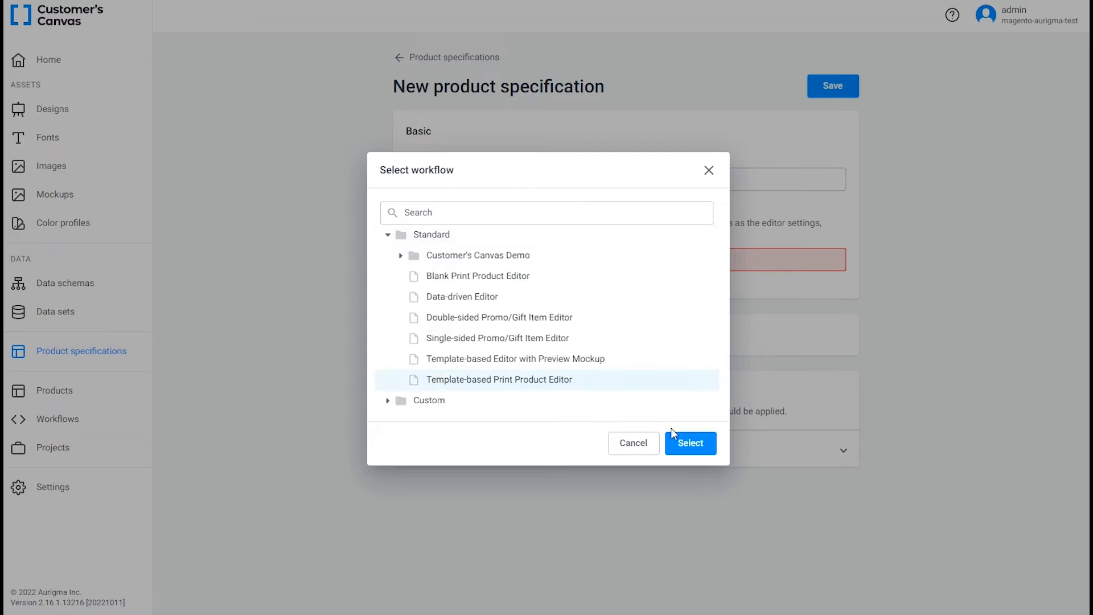
pyautogui.click(691, 443)
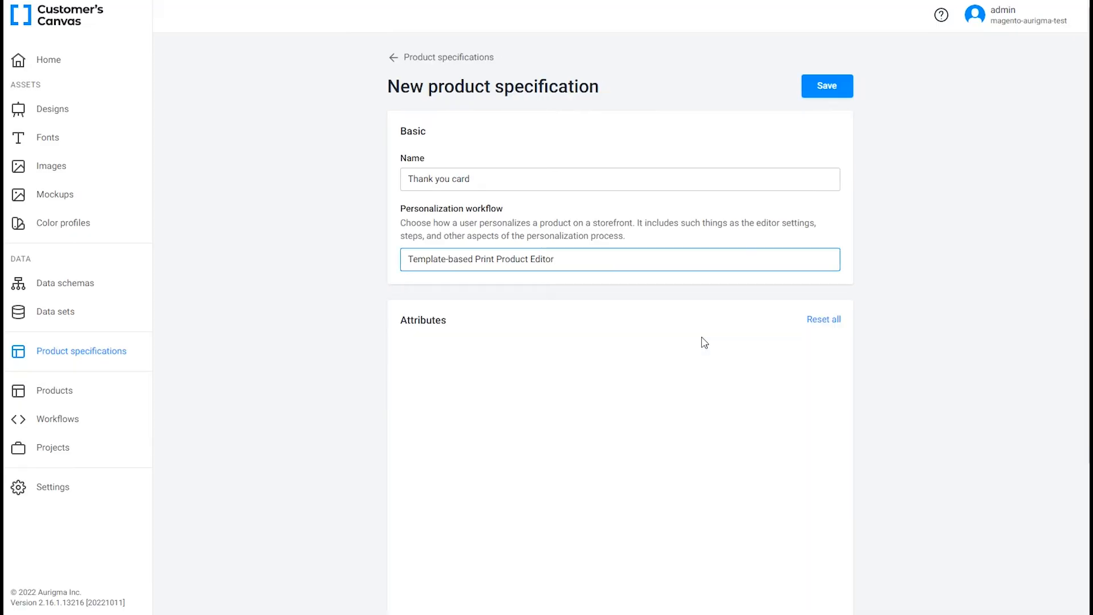
pyautogui.scroll(-3)
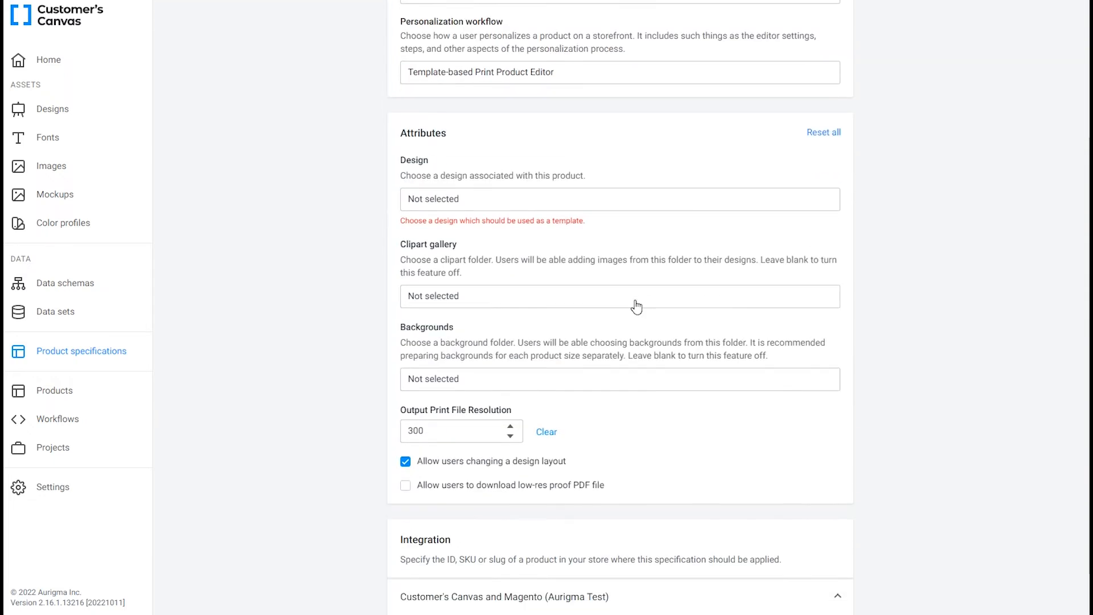
# - Set the specification's Design field to Thank You Card/Designs/Thank you card
pyautogui.click(618, 199)
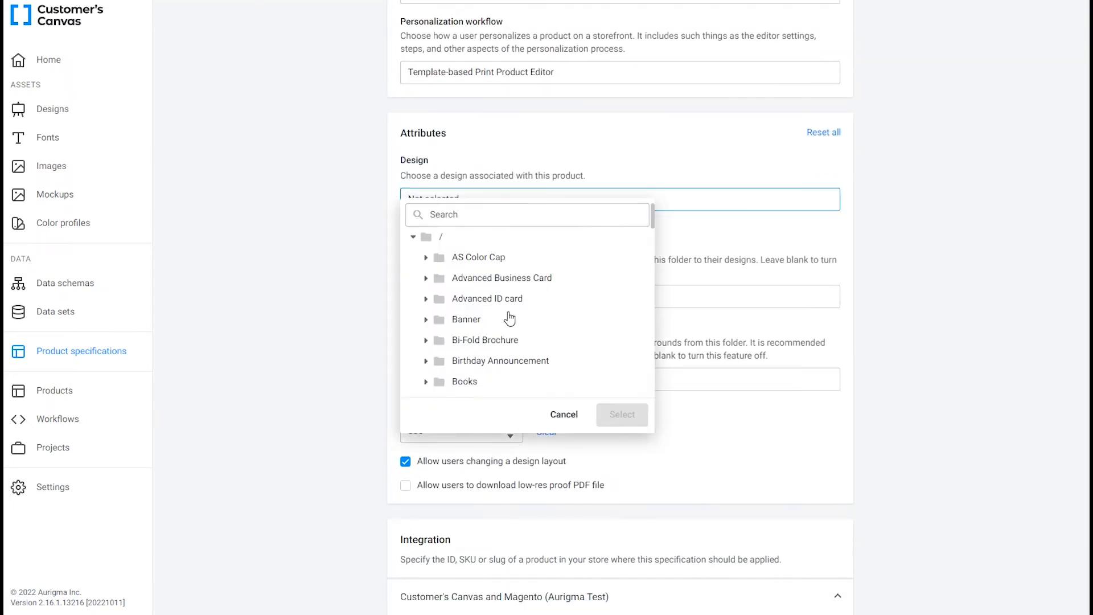
pyautogui.scroll(-3)
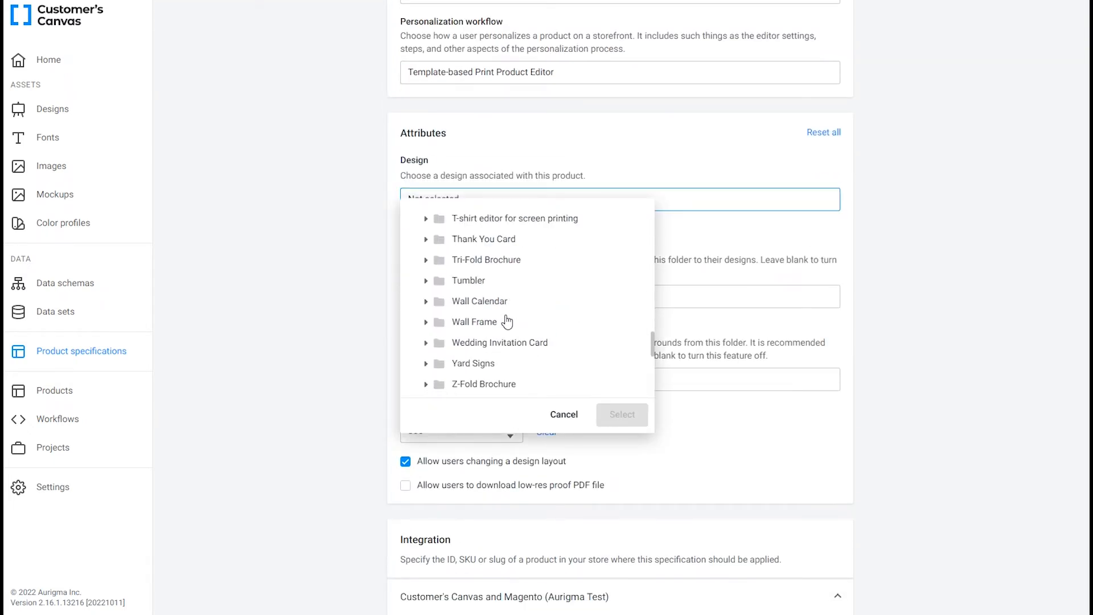
pyautogui.click(426, 239)
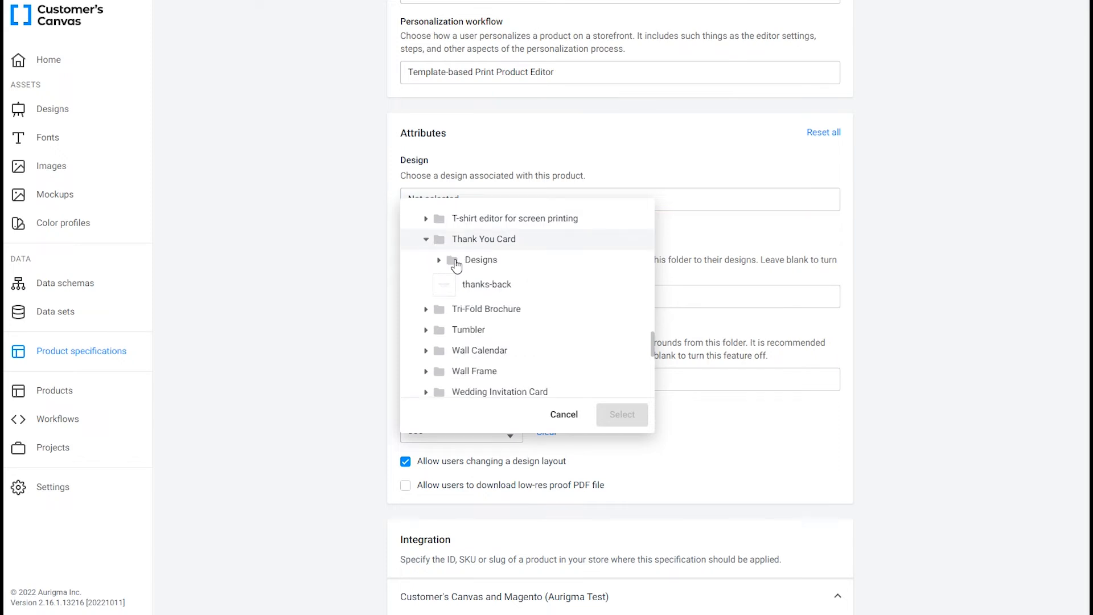
pyautogui.click(439, 260)
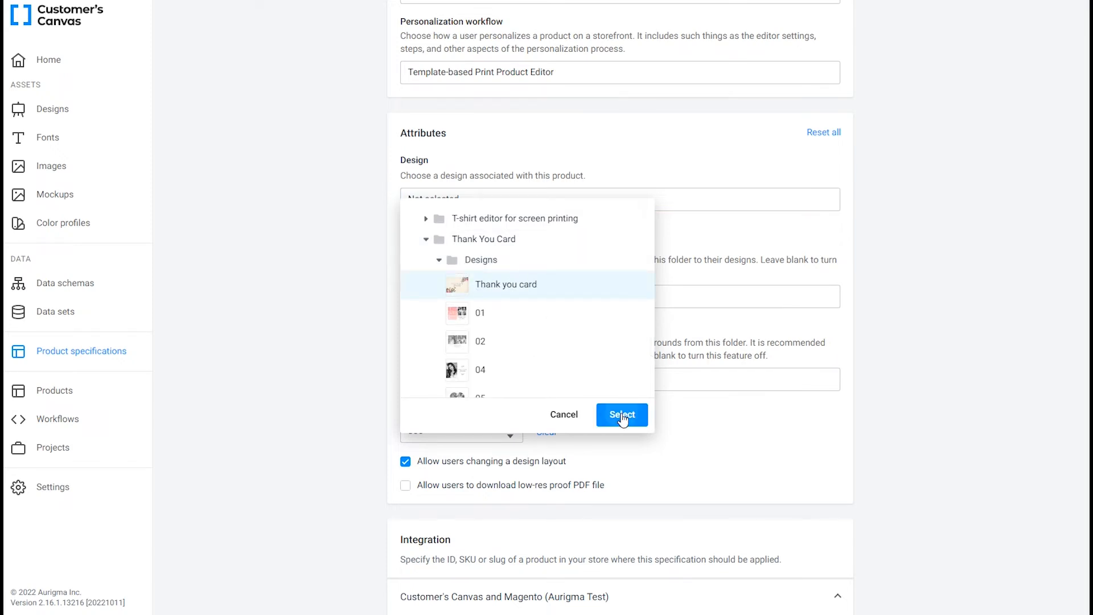
pyautogui.click(621, 414)
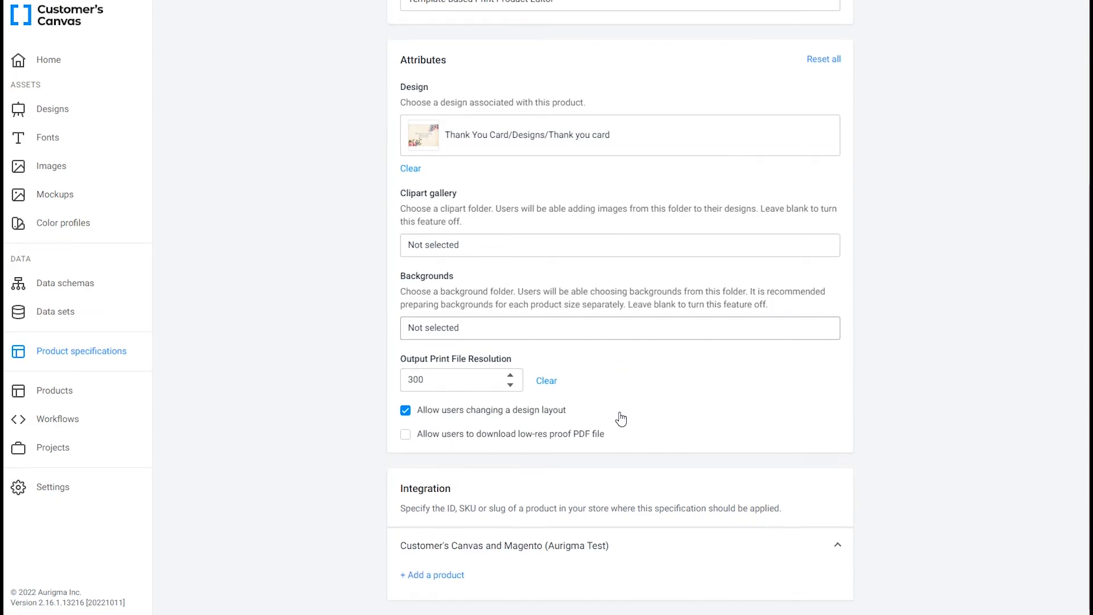
# - Connect the Magento product Card: Thank you card under the specification's Integration section
pyautogui.click(432, 574)
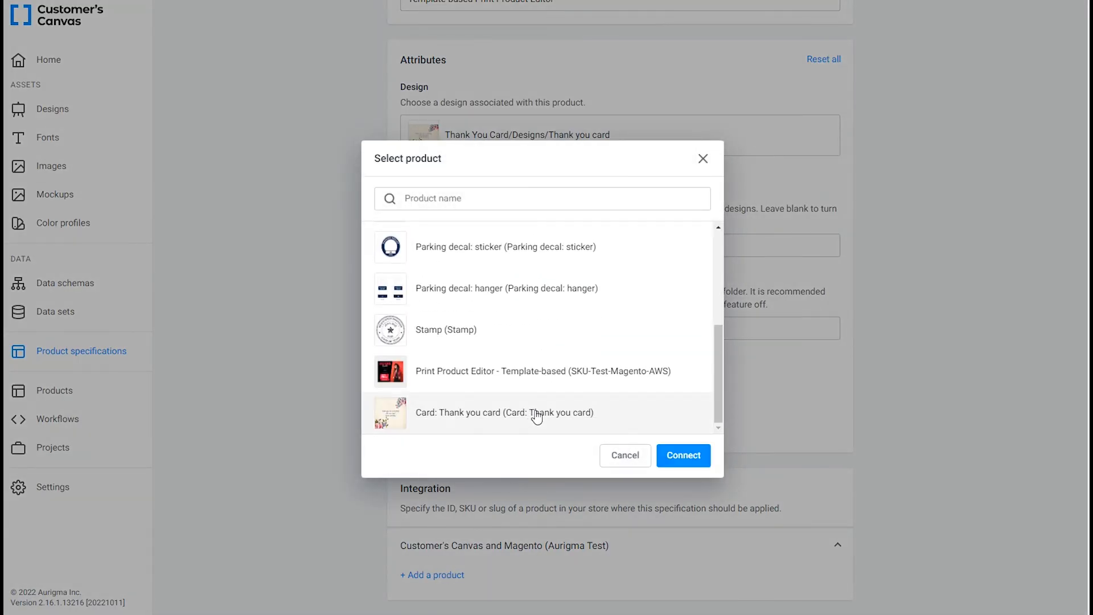
pyautogui.click(683, 455)
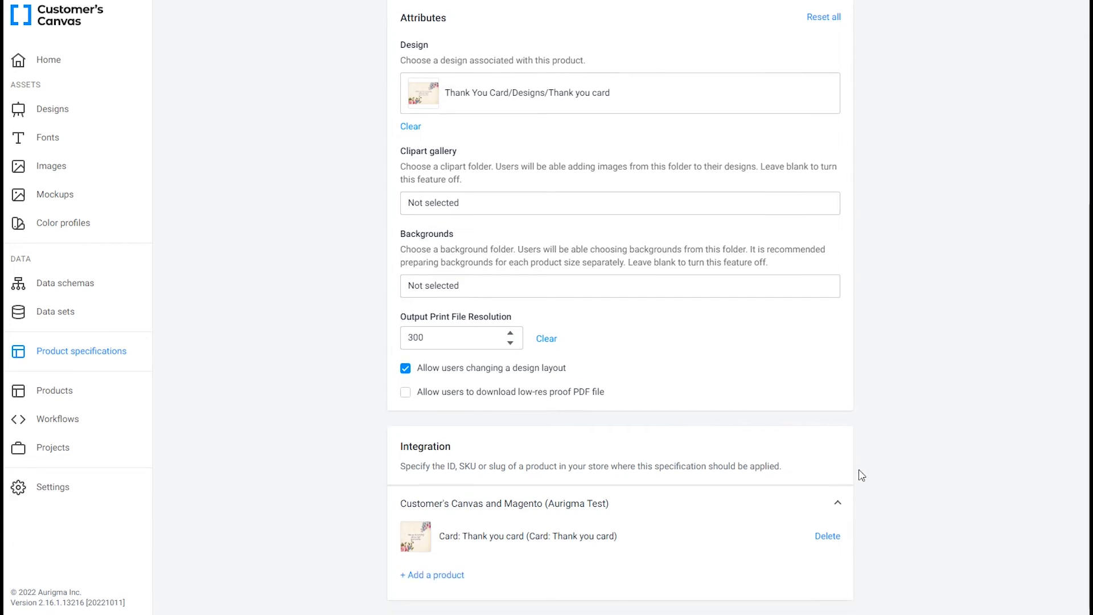
pyautogui.click(827, 86)
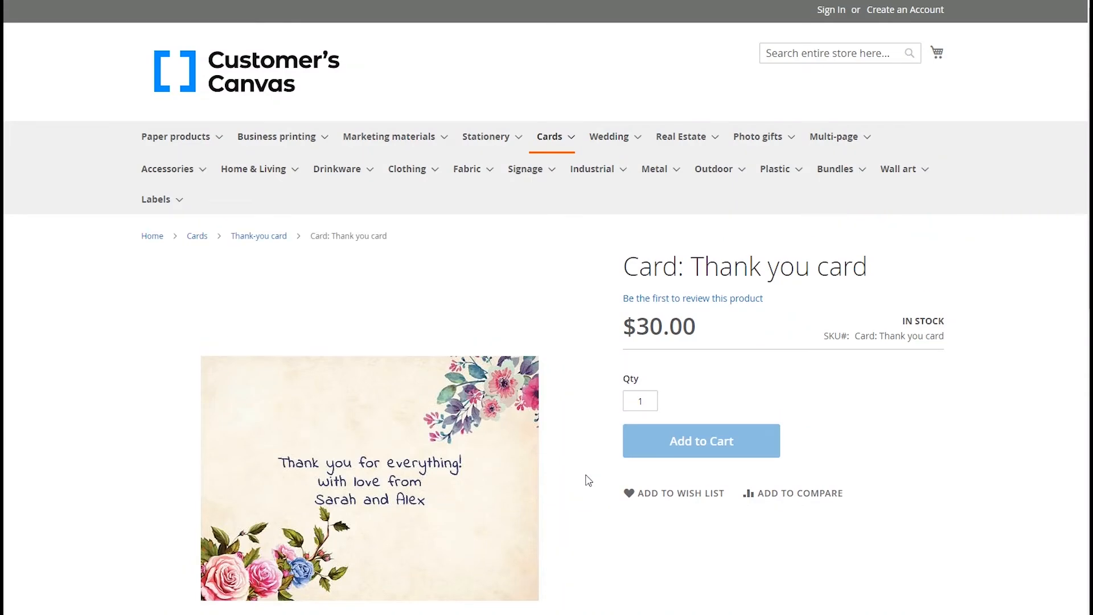
# - Launch Personalize on the Card: Thank you card product page
pyautogui.scroll(-3)
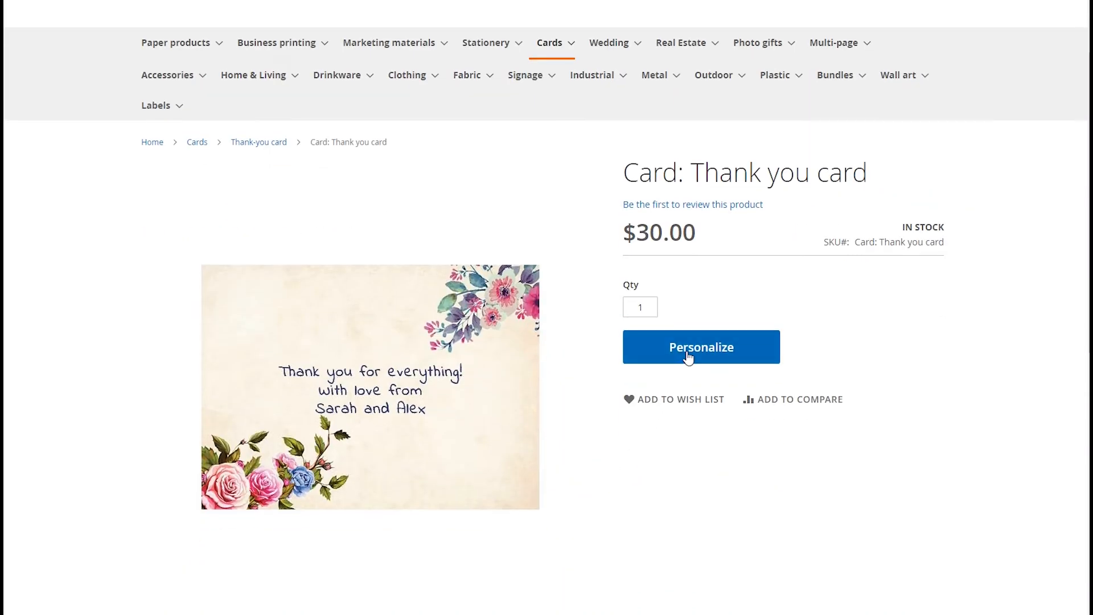
pyautogui.click(701, 347)
pyautogui.write('Sarah and Joh')
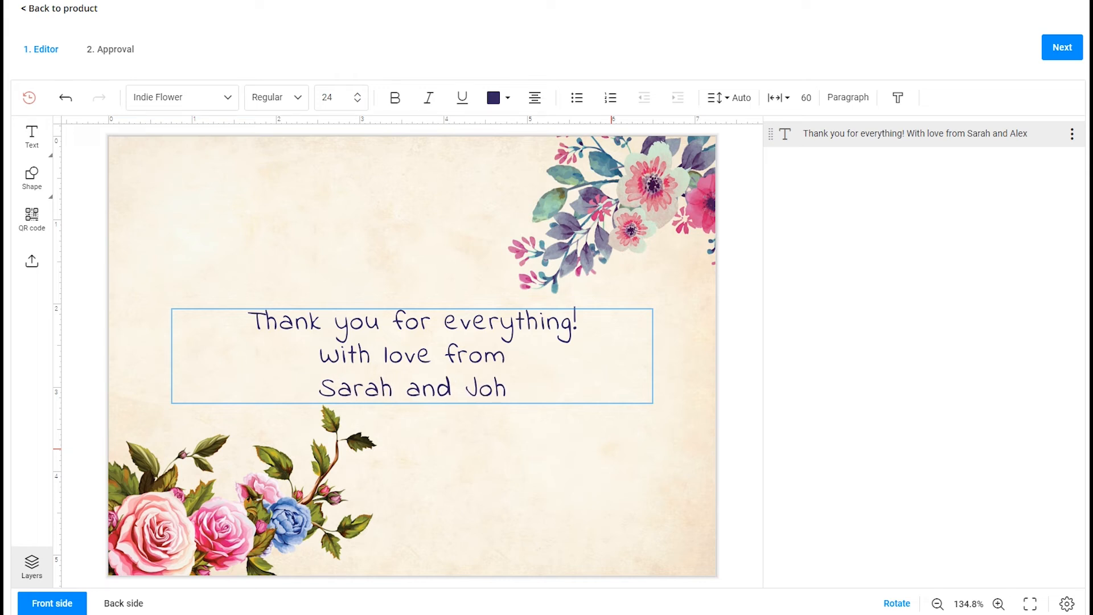
# - Sign the card 'Sarah and John', add it to the cart, and proceed to checkout
pyautogui.write('n')
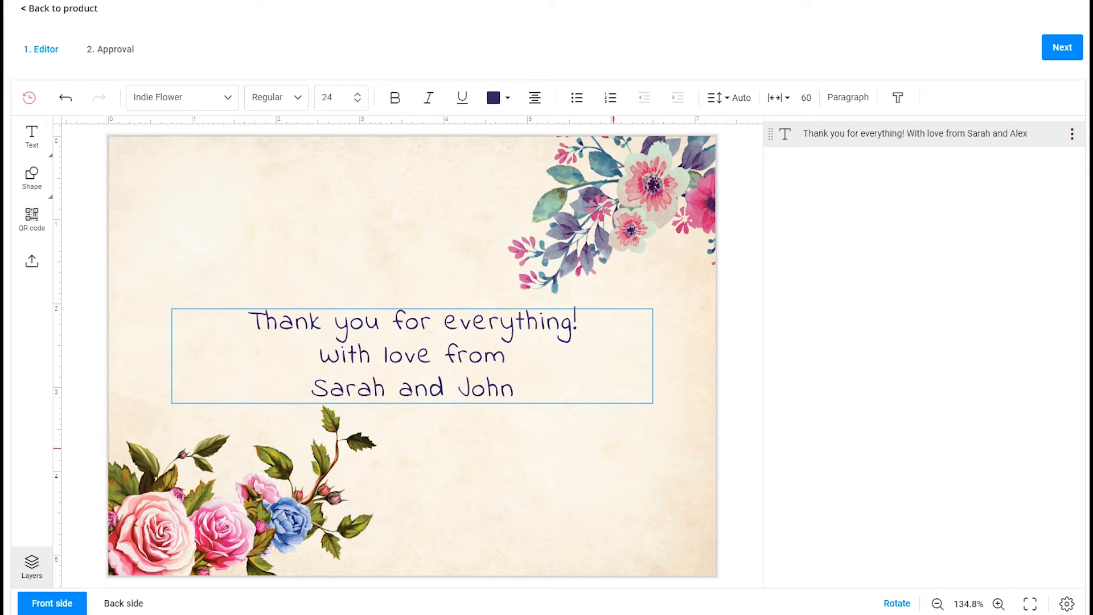
pyautogui.click(1067, 47)
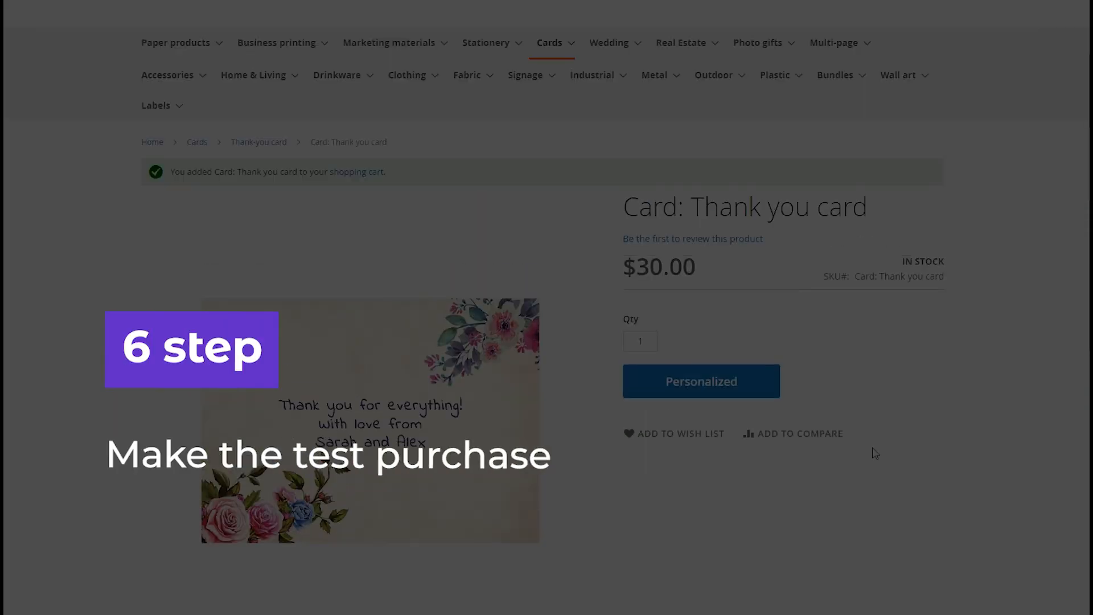
pyautogui.click(924, 46)
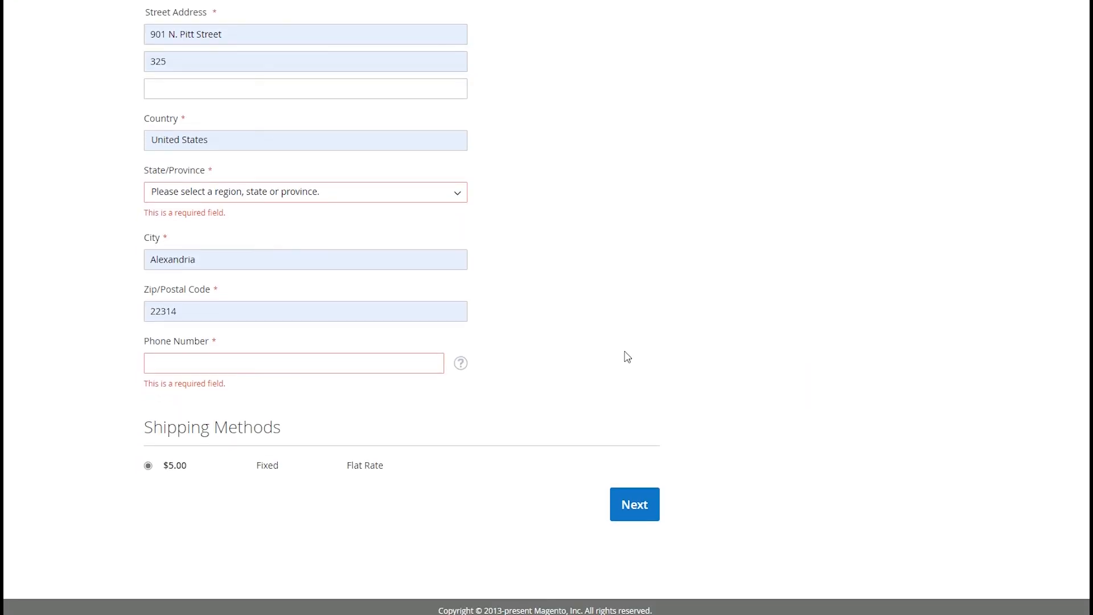
# - Enter Virginia as state and 123456789 as phone, then continue checkout
pyautogui.click(306, 192)
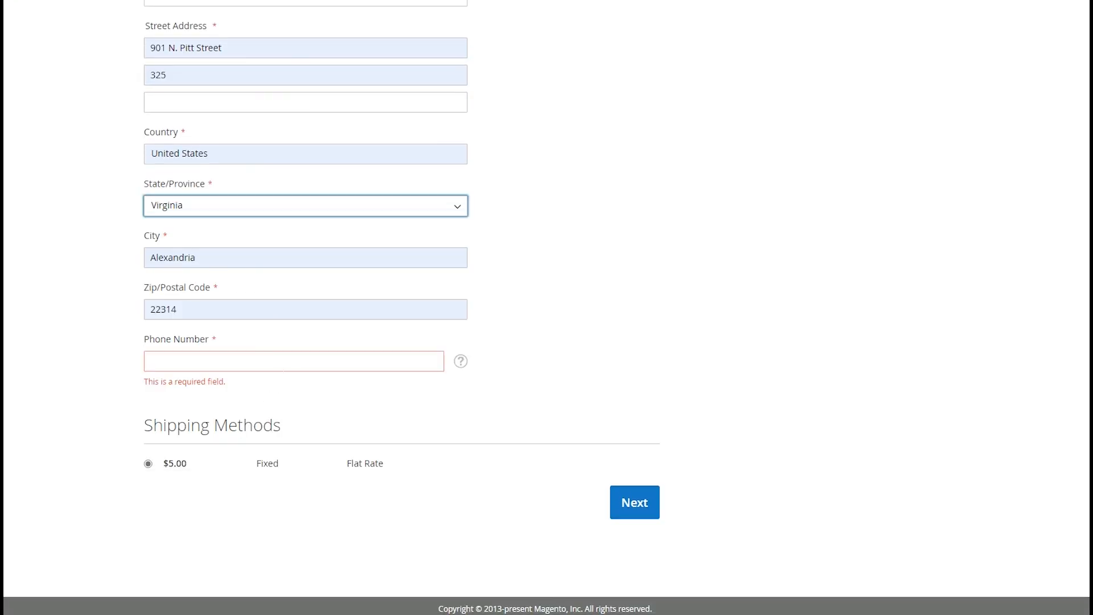
pyautogui.write('123456789')
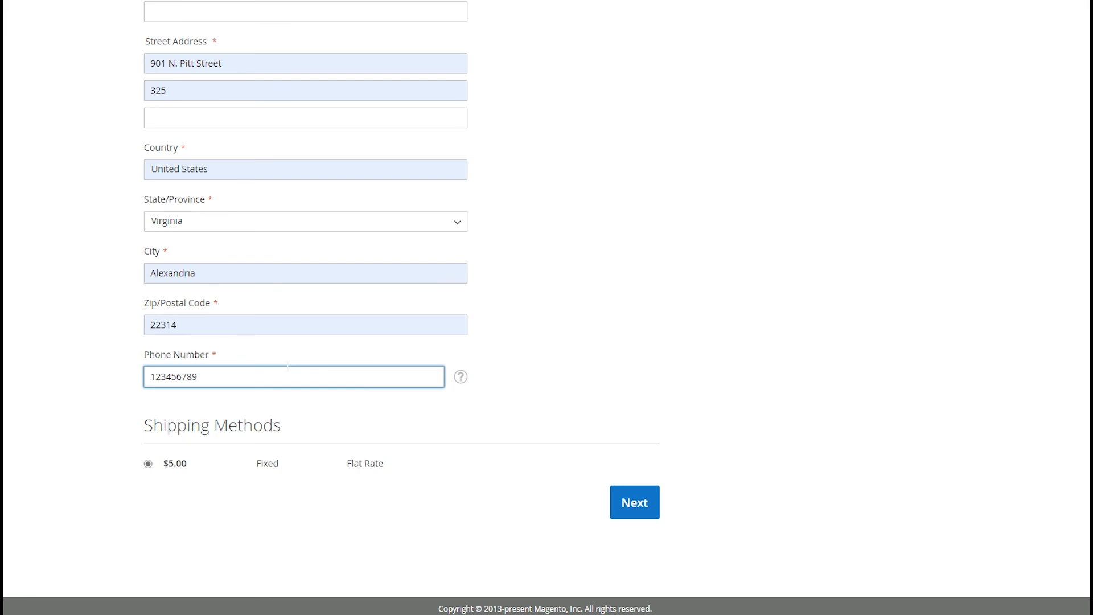
pyautogui.click(634, 502)
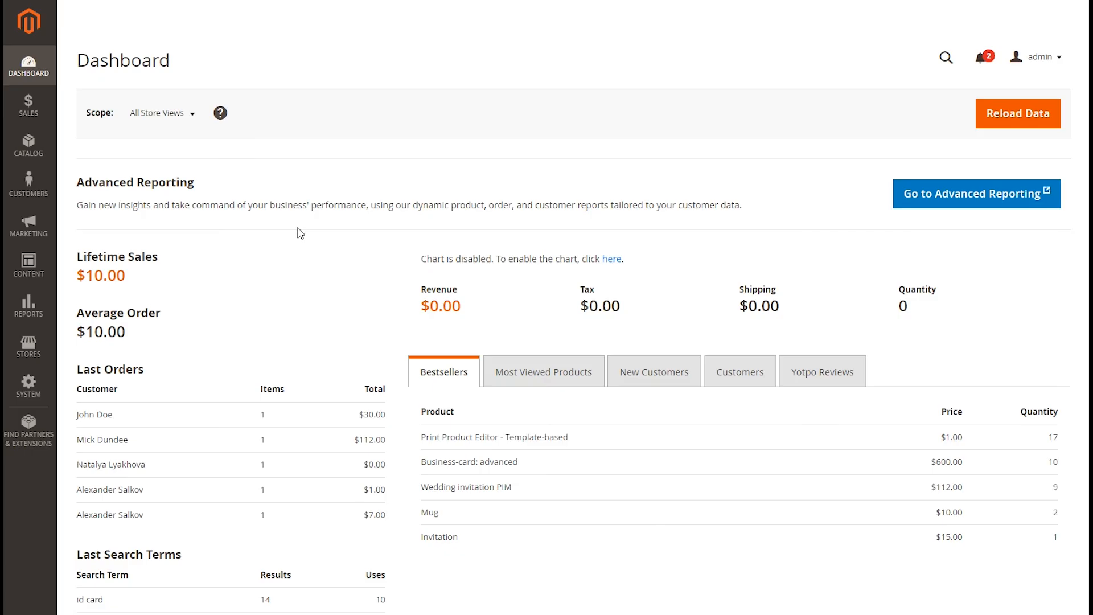
# - Open order 000000026 from Sales > Orders and follow its BackOffice project link 40659
pyautogui.click(29, 108)
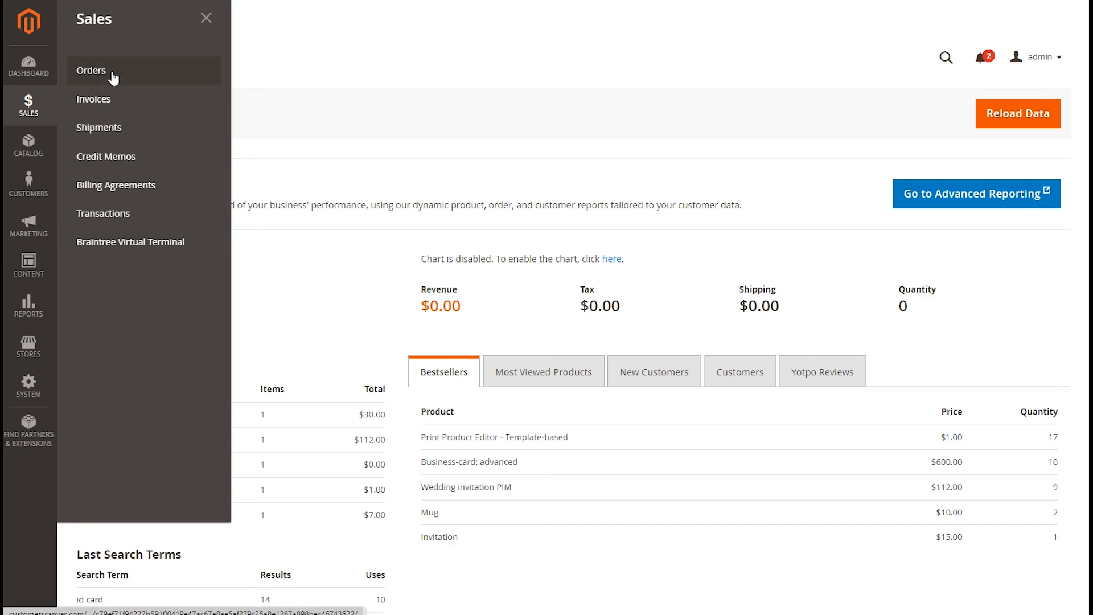
pyautogui.click(92, 71)
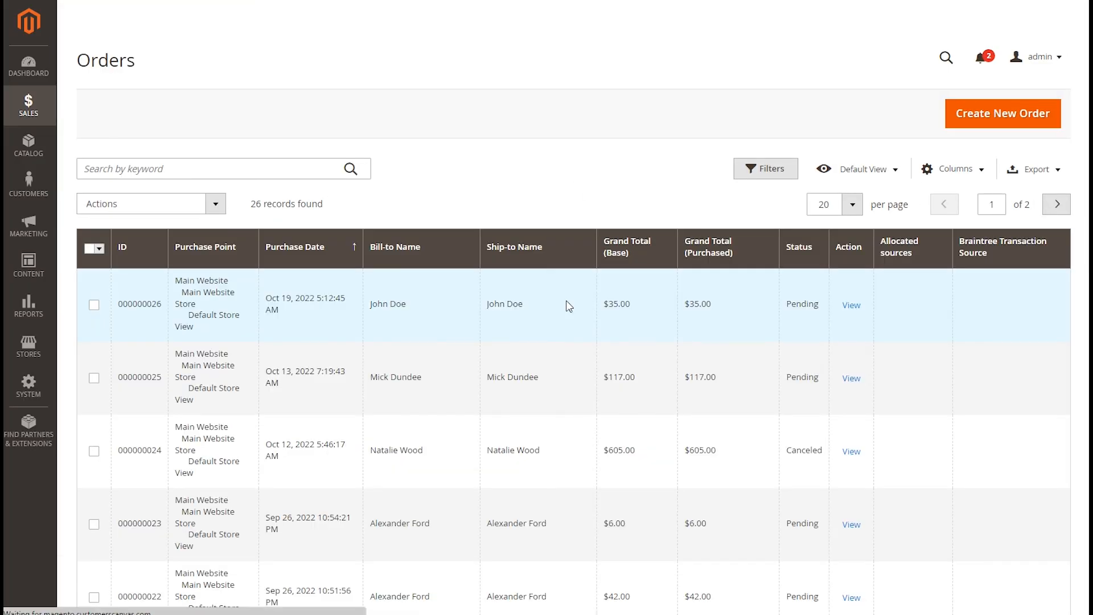
pyautogui.click(851, 304)
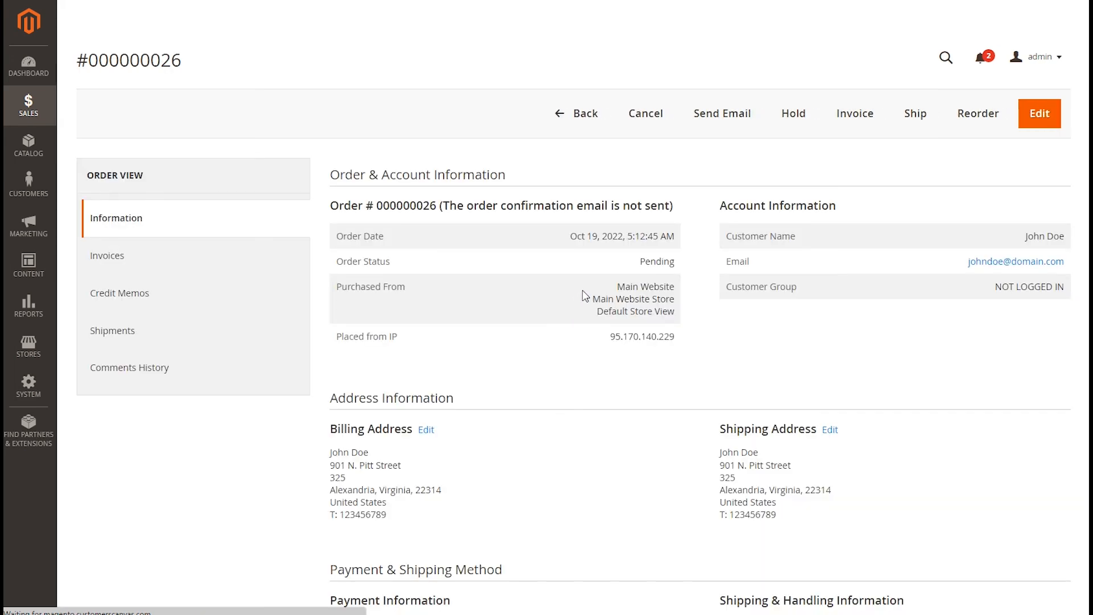
pyautogui.scroll(-3)
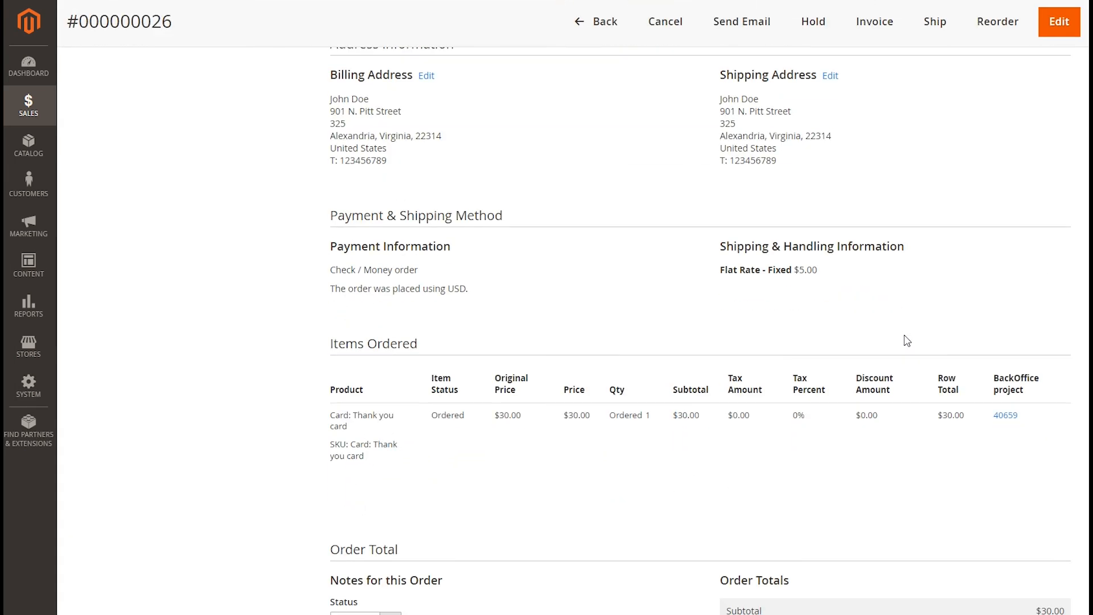
pyautogui.click(1006, 414)
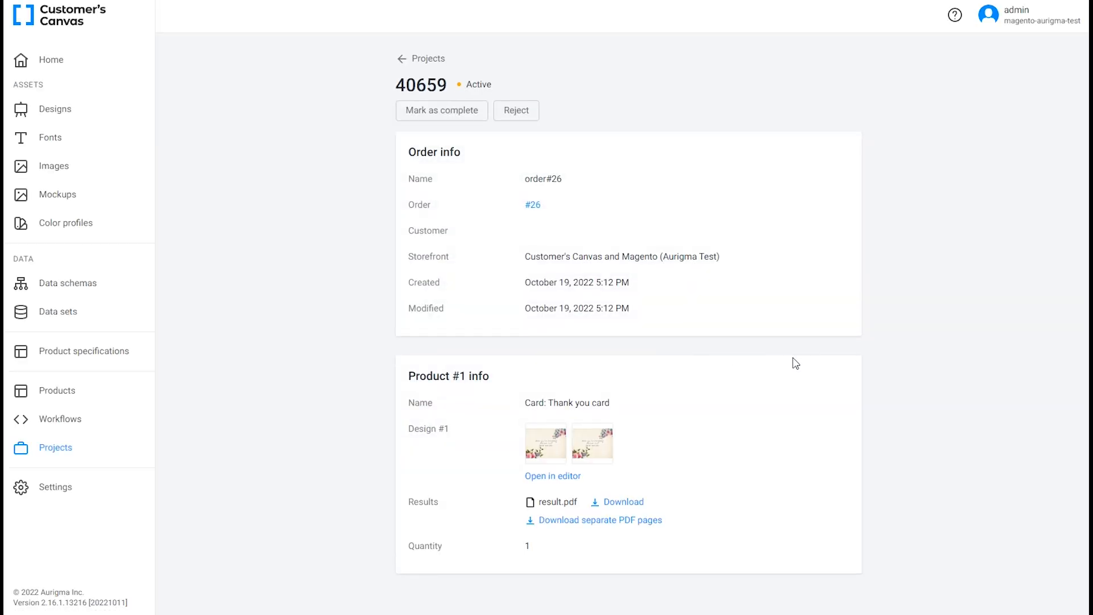
pyautogui.moveTo(426, 64)
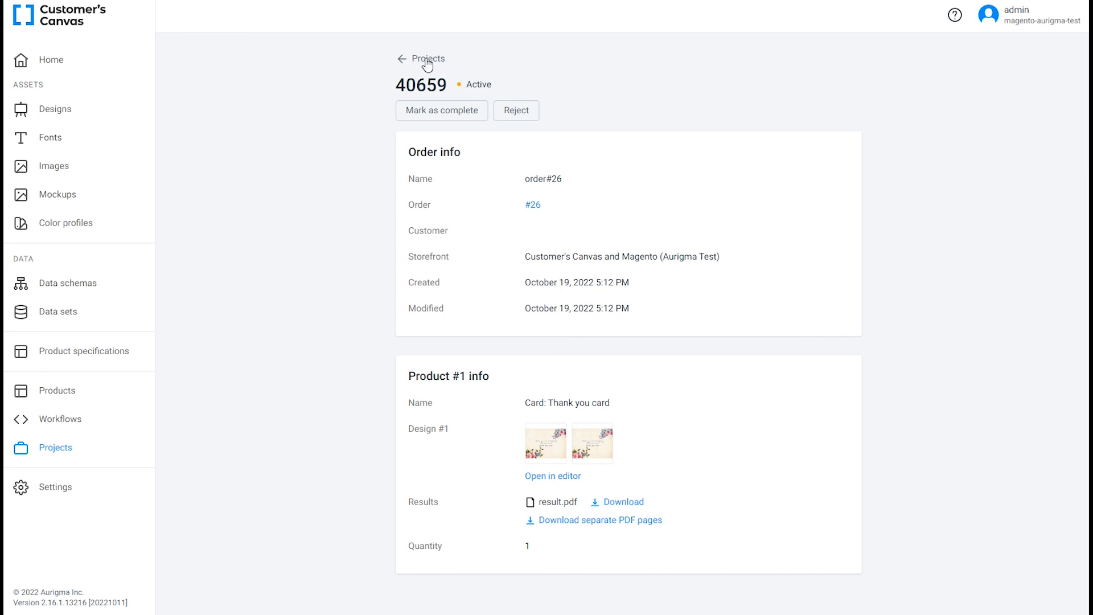
# - Return from project 40659 to the BackOffice Projects list
pyautogui.click(426, 59)
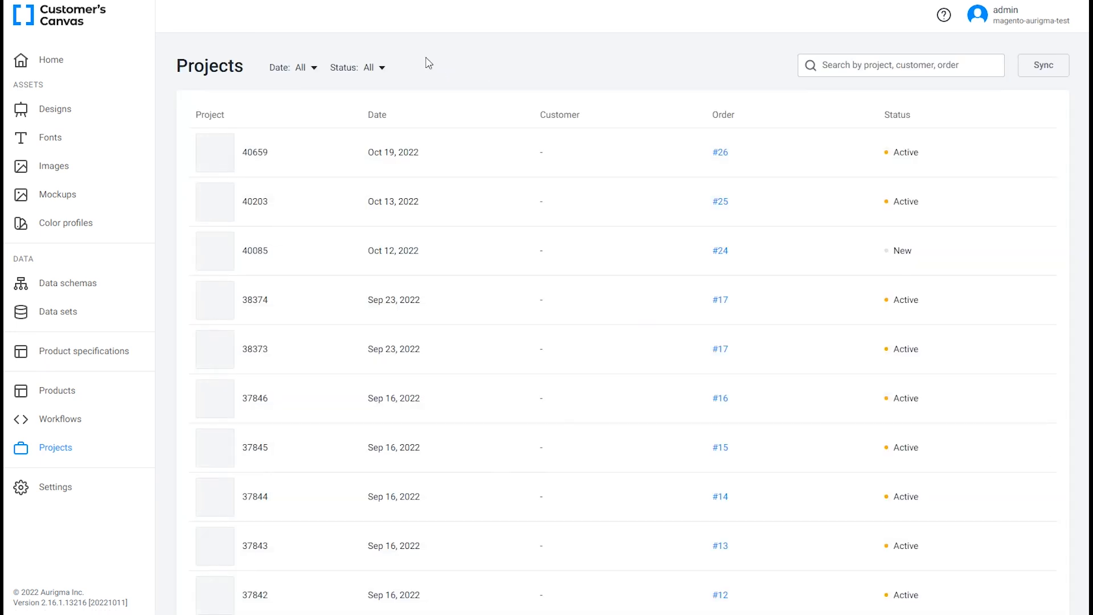
pyautogui.moveTo(488, 62)
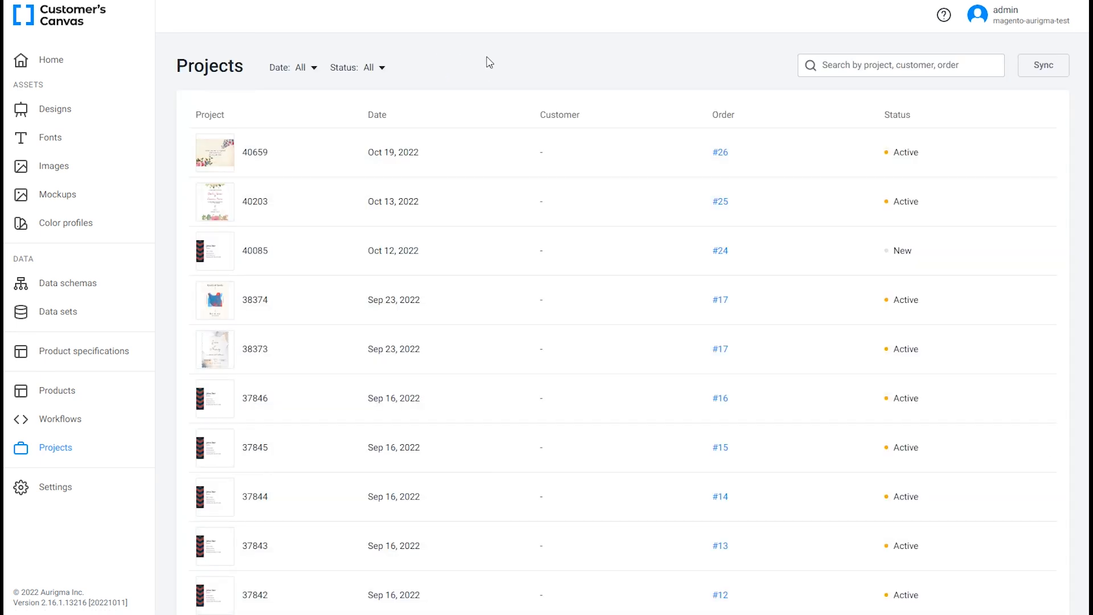
pyautogui.moveTo(498, 158)
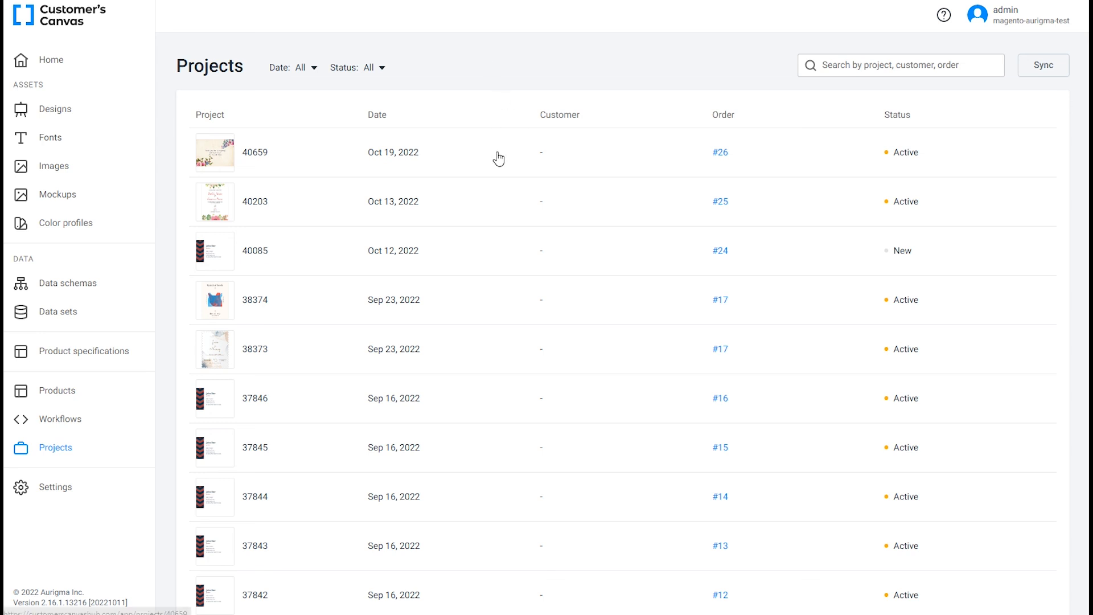